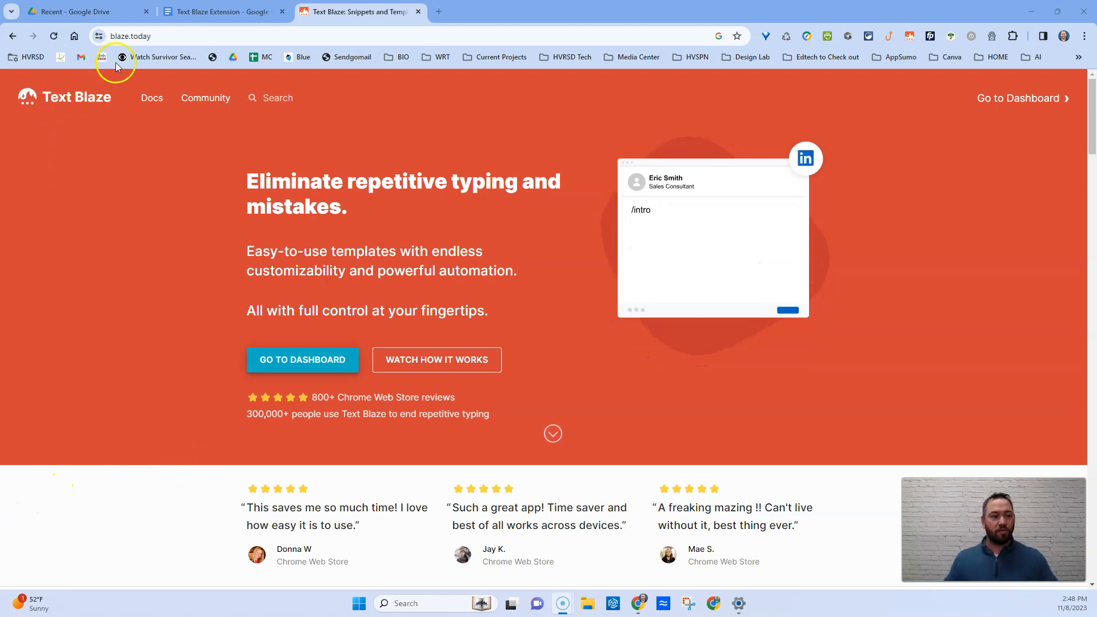
mouse_move(117, 263)
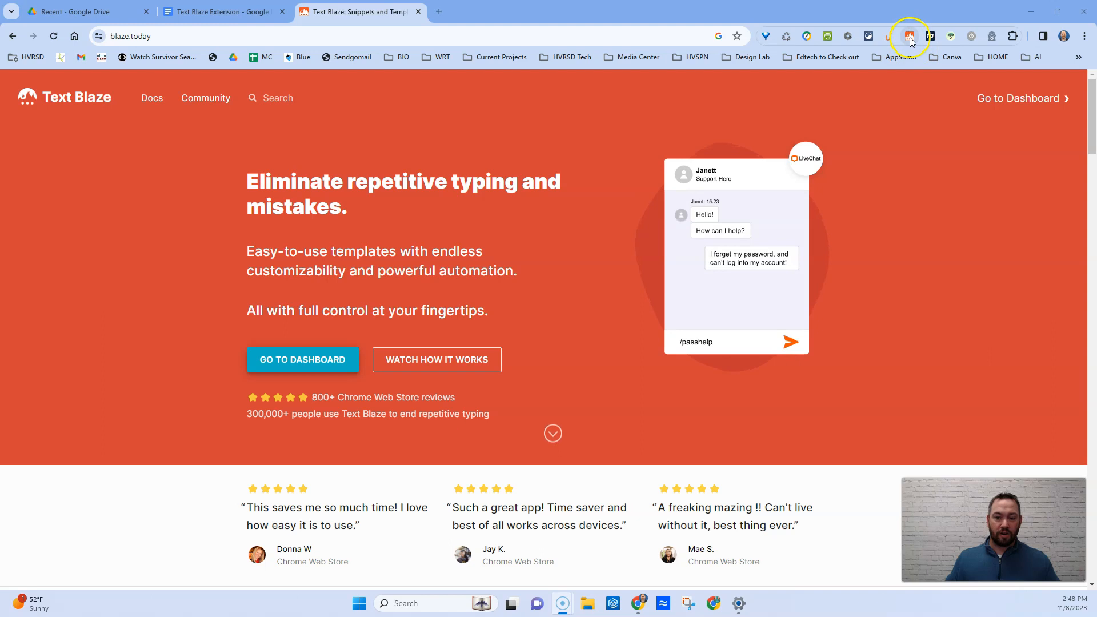
Step: Open the Text Blaze extension popup listing saved snippets and their shortcuts
left_click(909, 35)
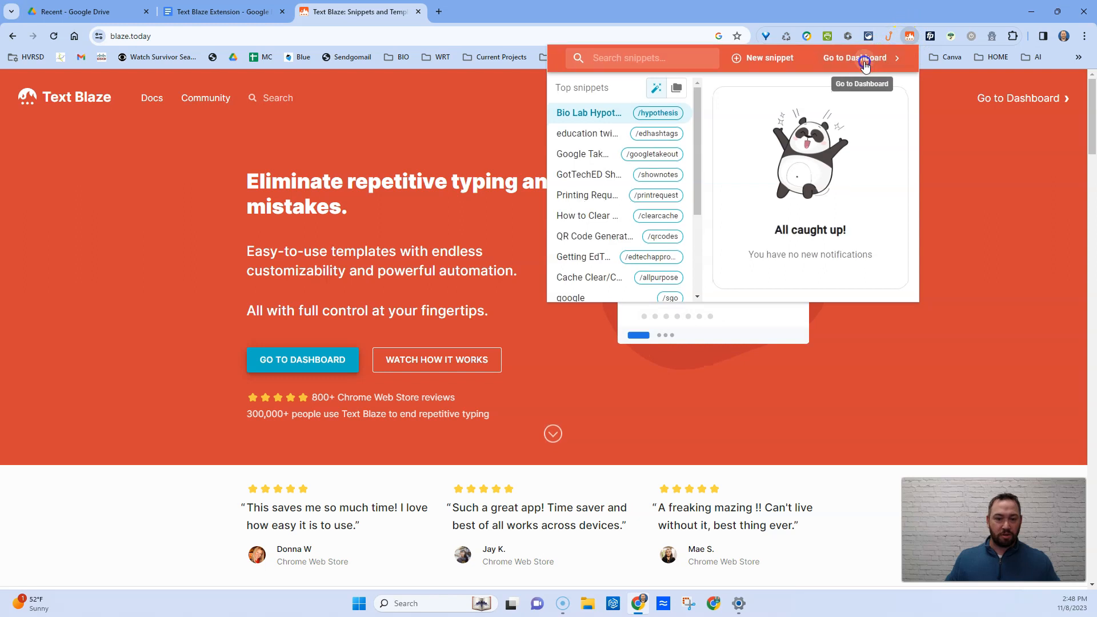
Step: Go to the Text Blaze dashboard in a new tab from the popup
left_click(851, 58)
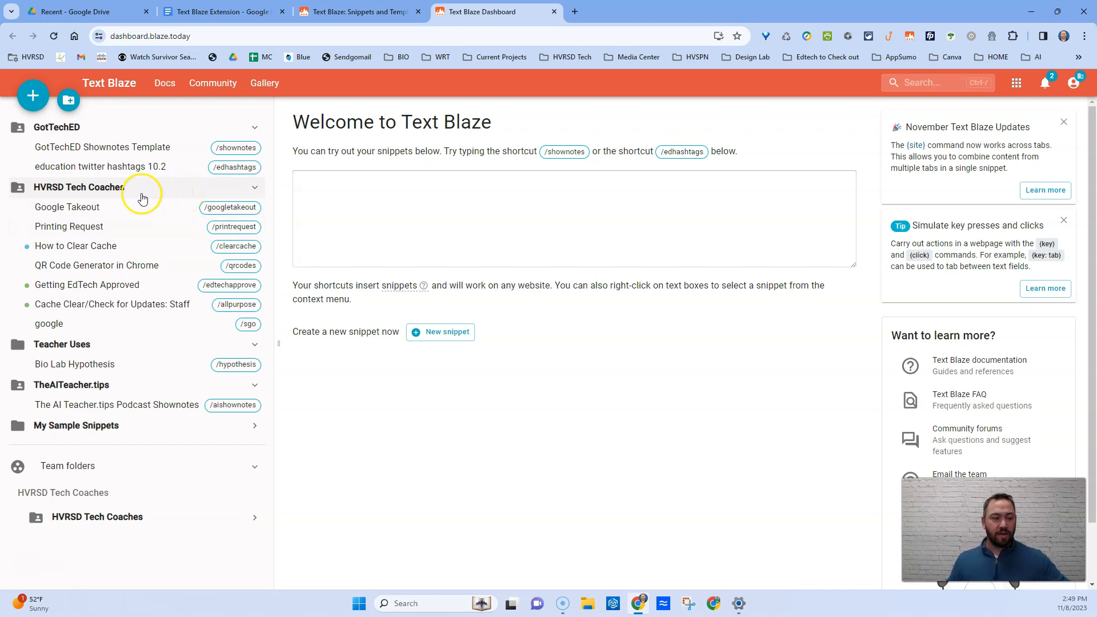
mouse_move(110, 192)
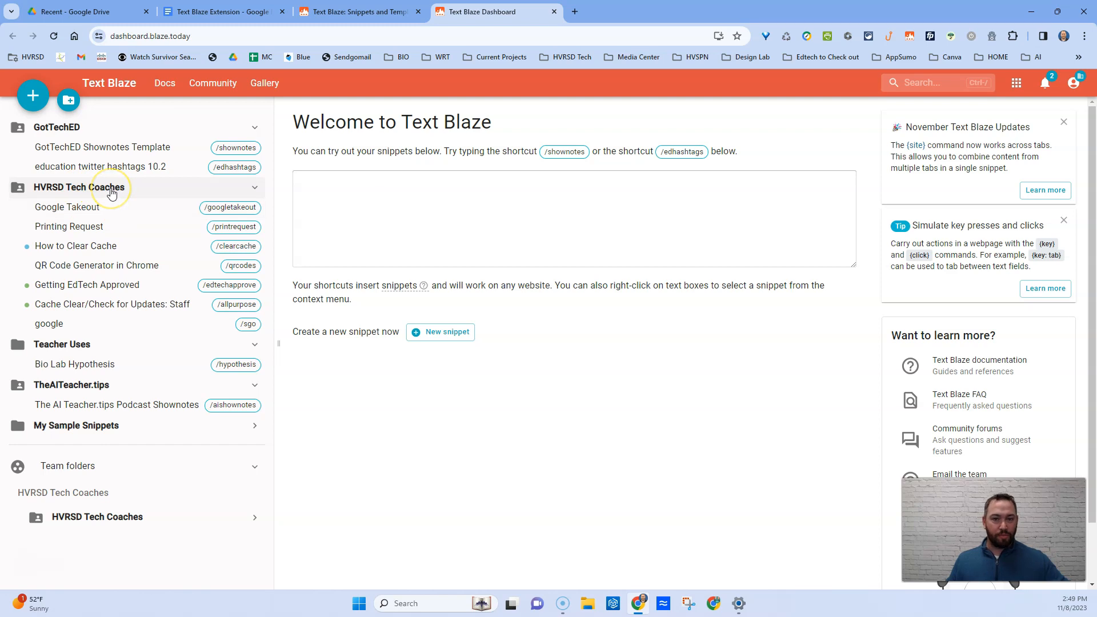
mouse_move(110, 192)
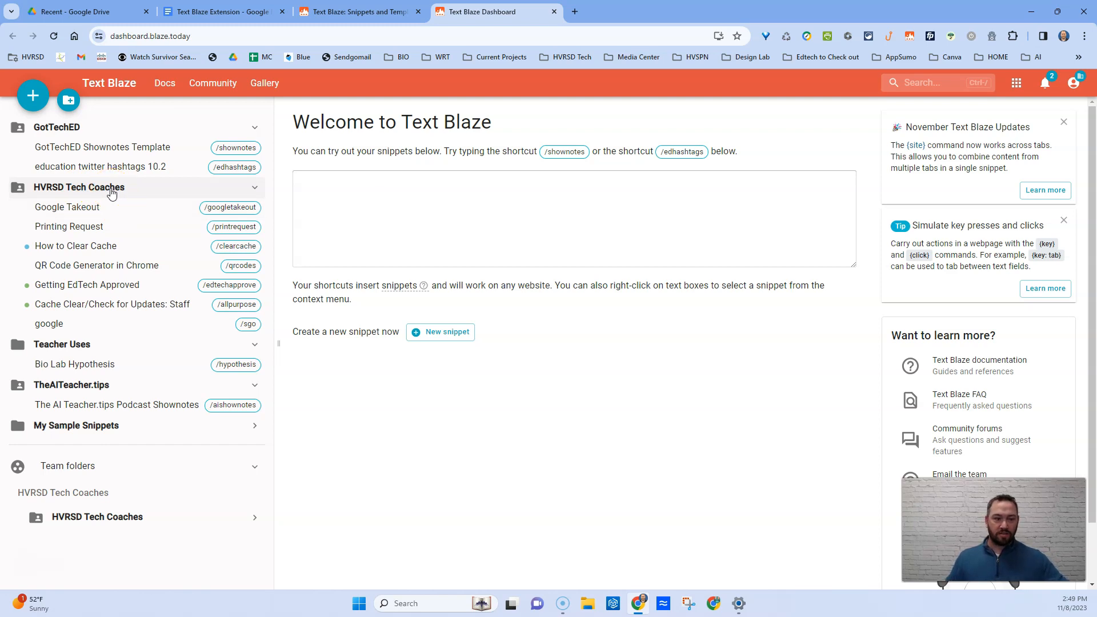
mouse_move(107, 194)
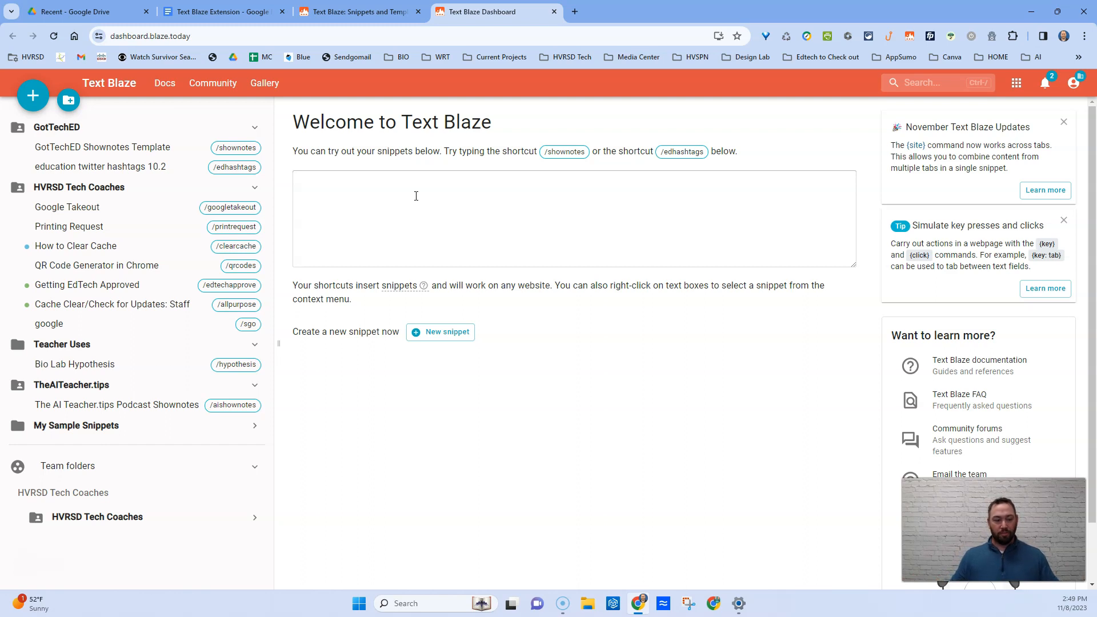
mouse_move(378, 189)
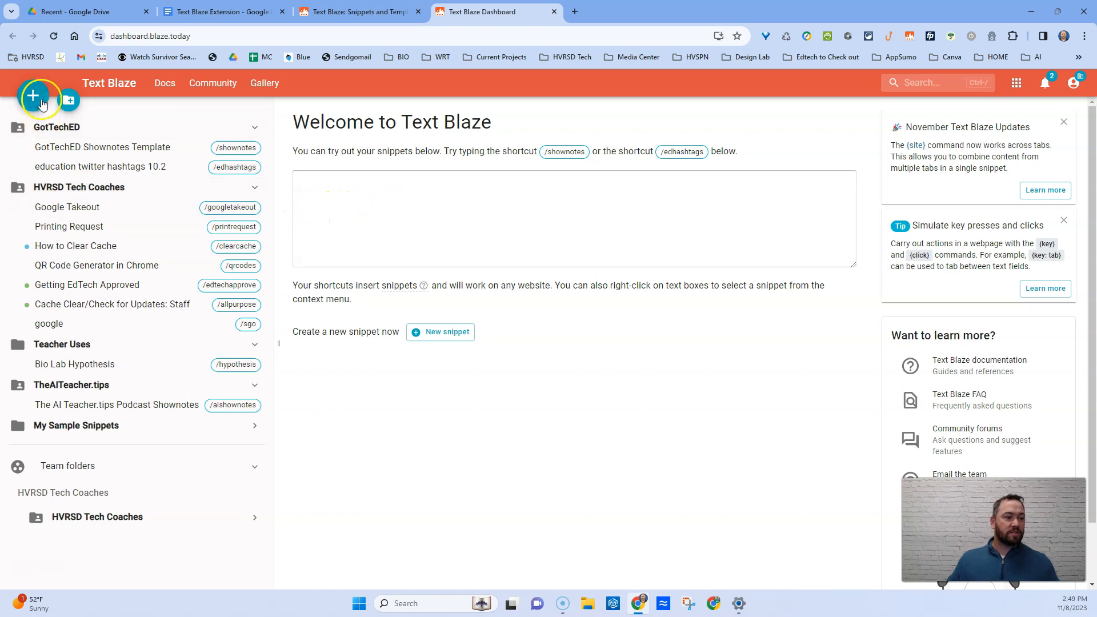
mouse_move(32, 96)
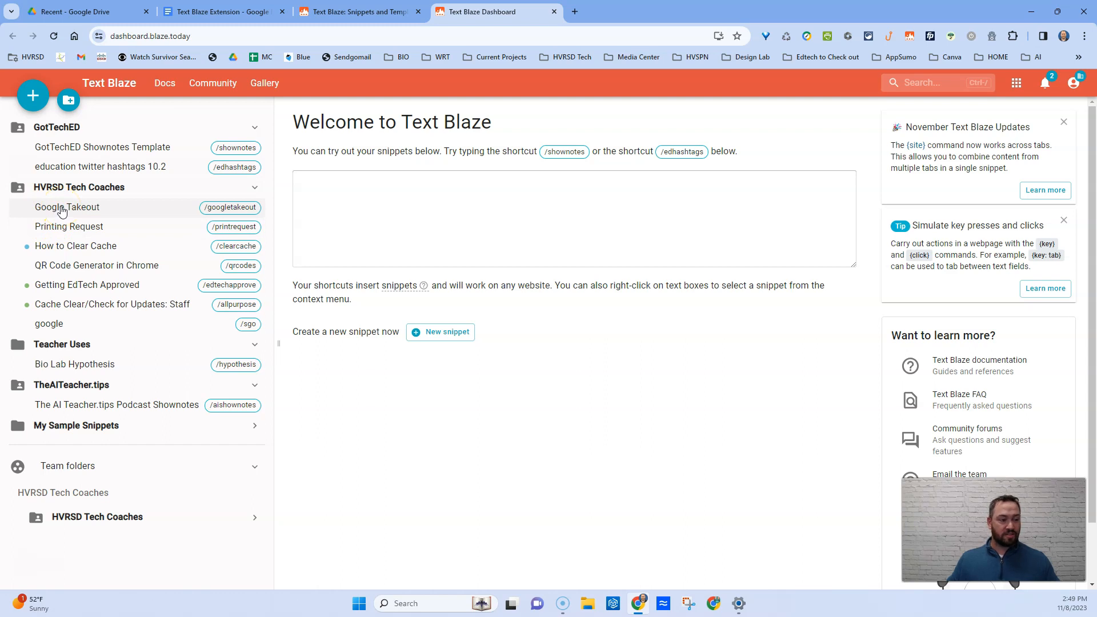
Step: Open the Google Takeout snippet, inspect its label, and select the /googletakeout shortcut
left_click(66, 207)
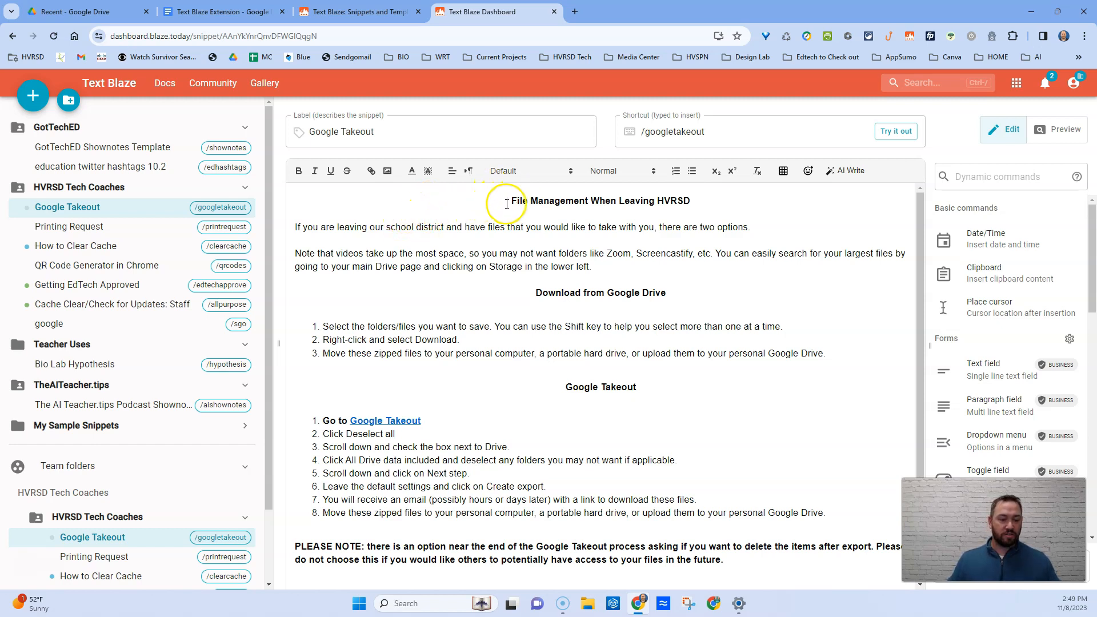
mouse_move(446, 200)
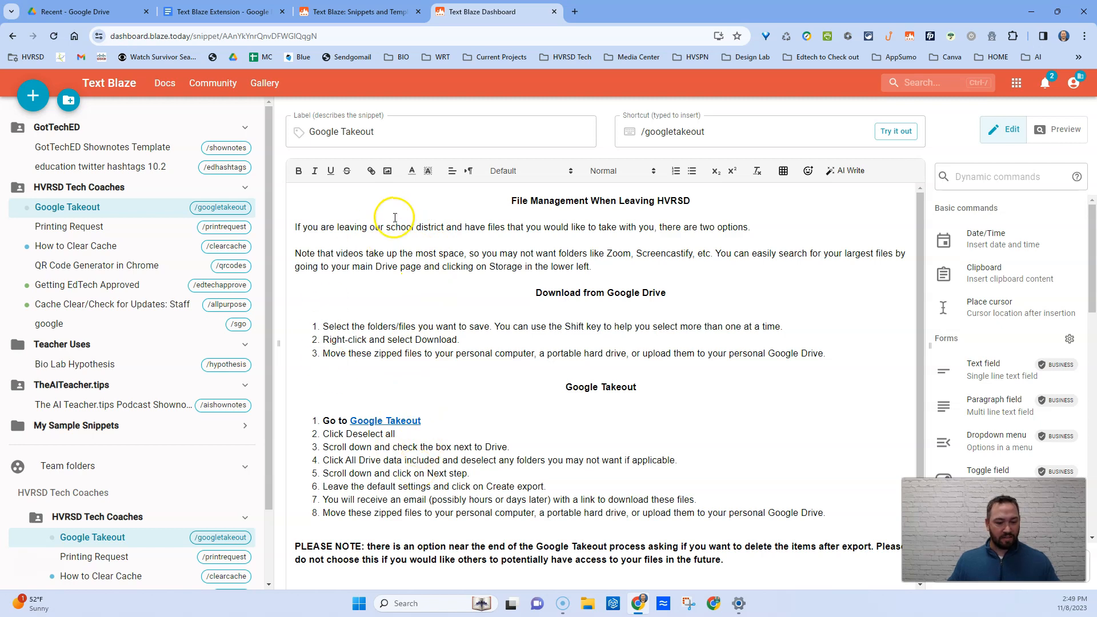
mouse_move(416, 232)
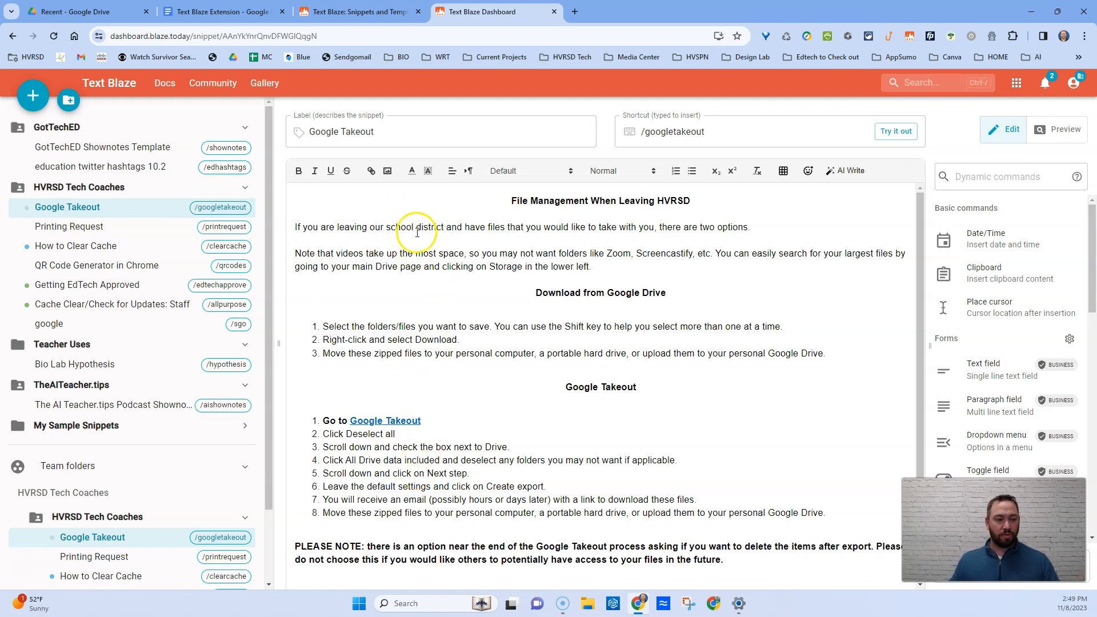
mouse_move(425, 205)
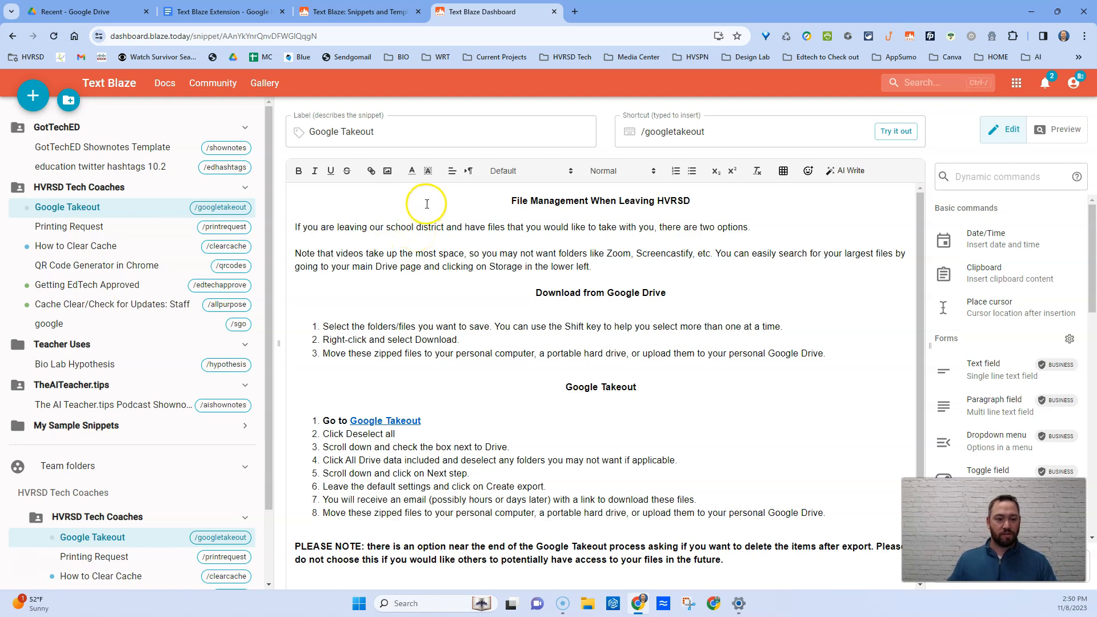
left_click(504, 136)
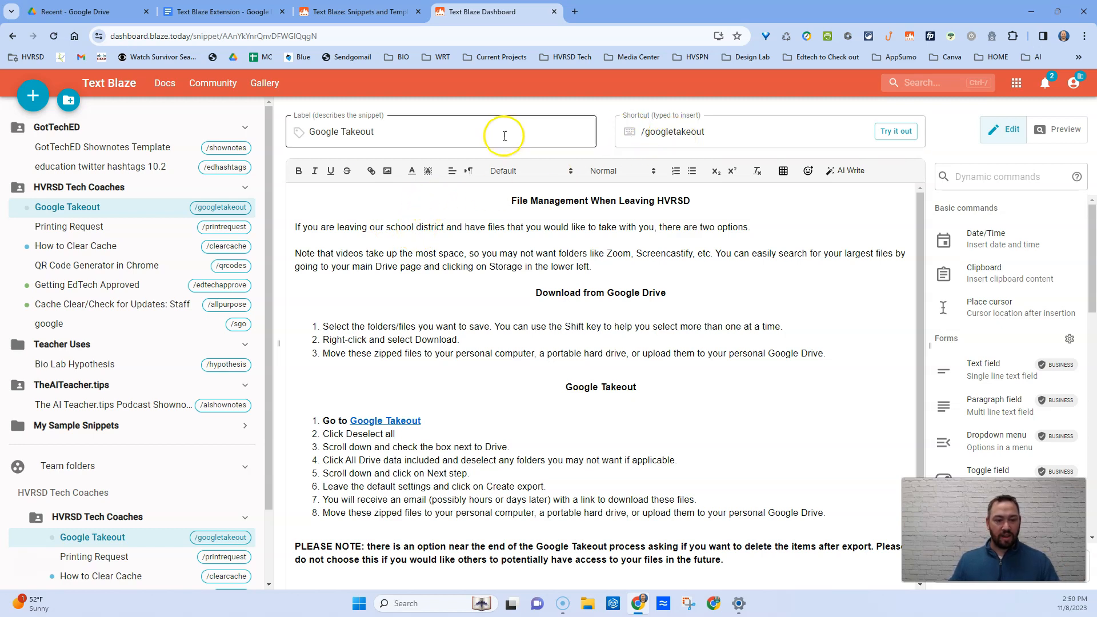
mouse_move(555, 155)
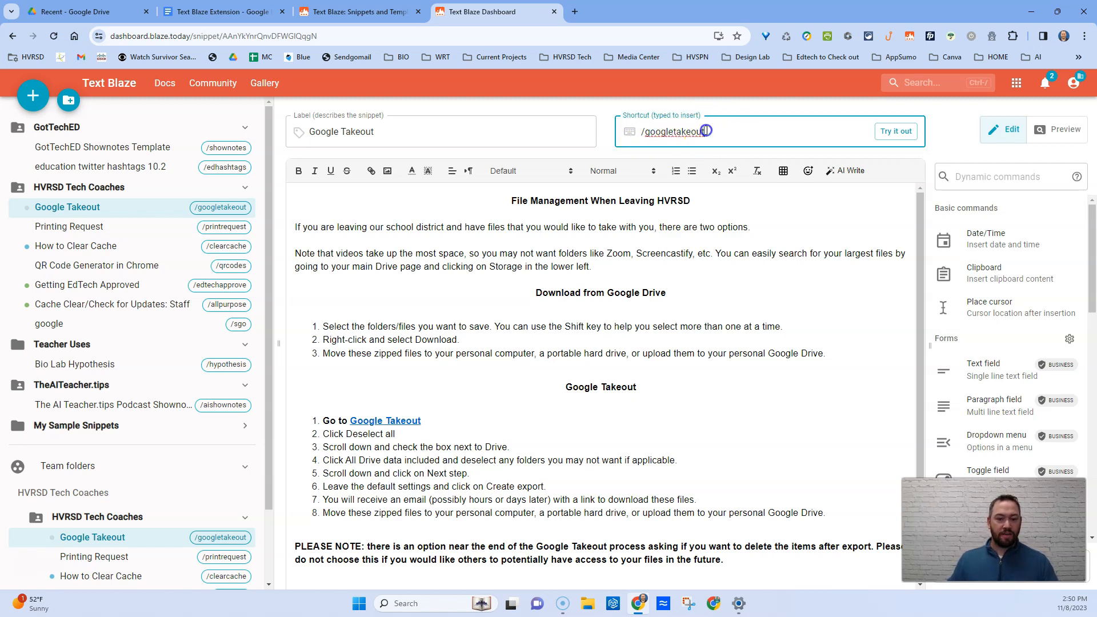
triple_click(673, 132)
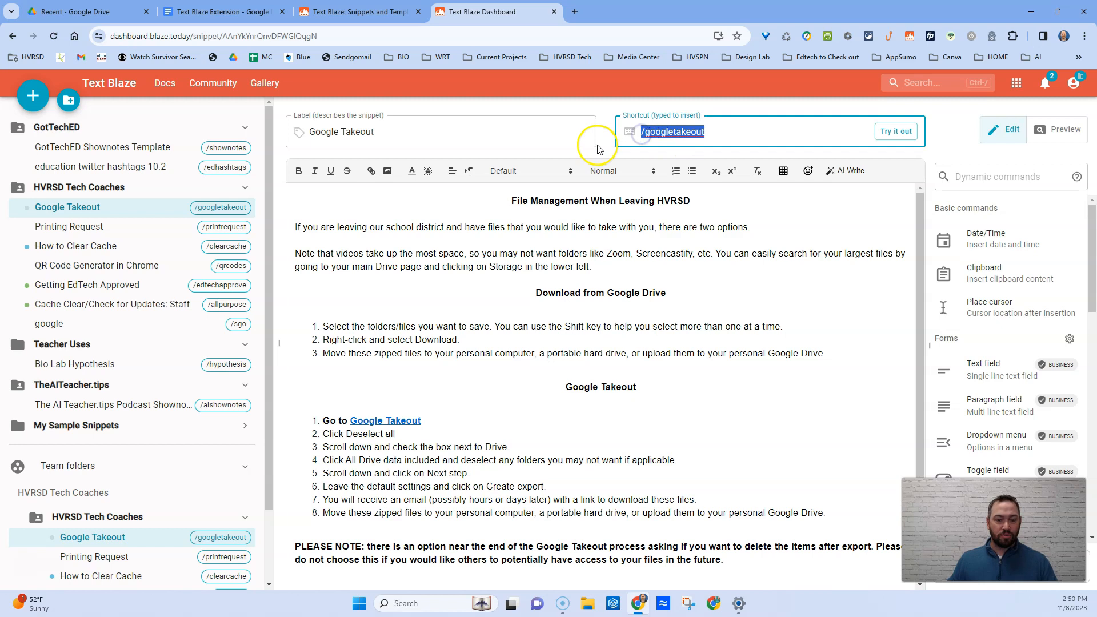
mouse_move(727, 161)
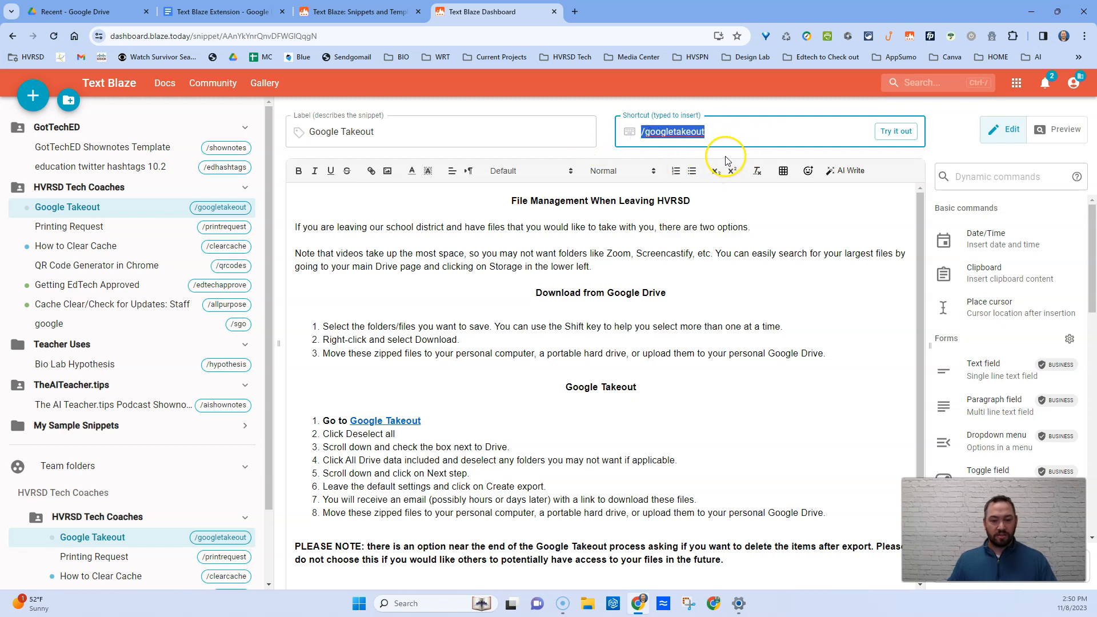
mouse_move(725, 159)
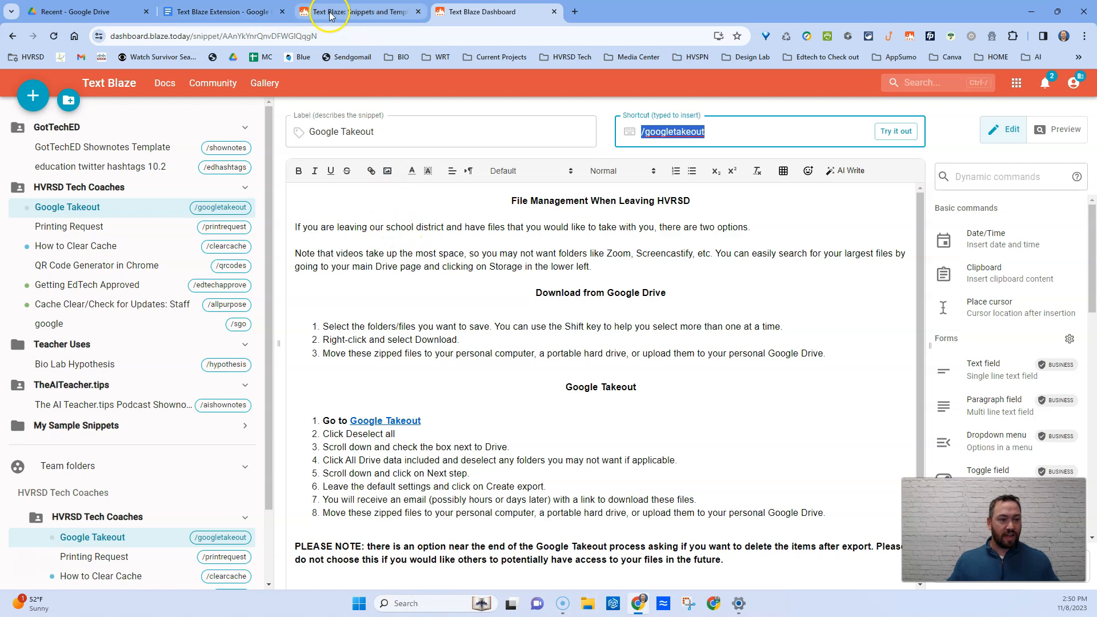
mouse_move(221, 12)
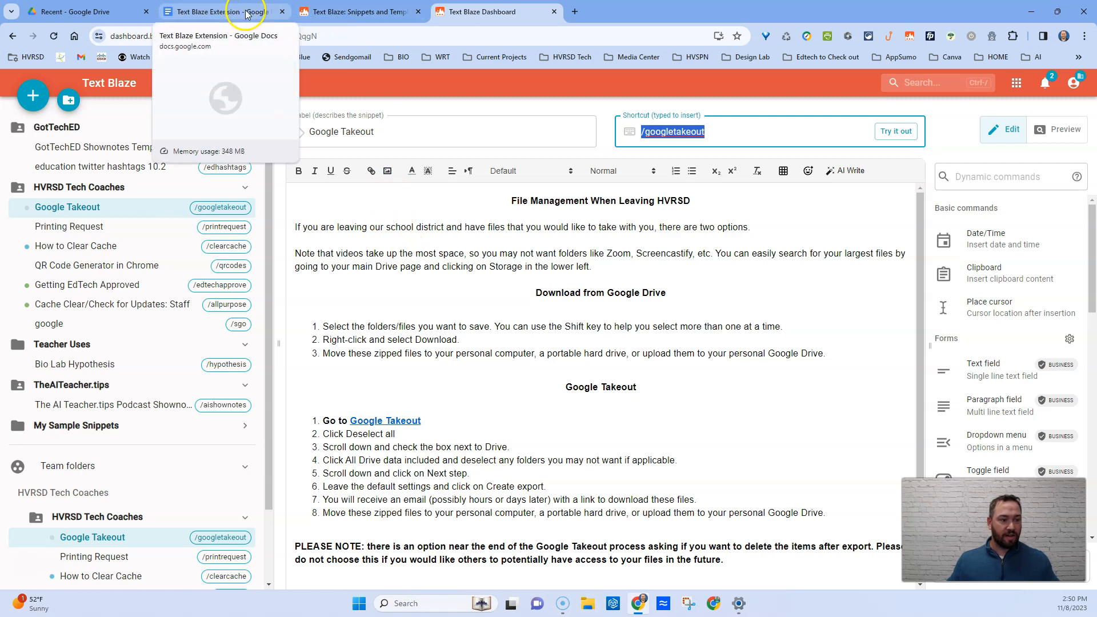
Step: Switch to the Text Blaze Extension doc and cancel the empty comment draft
left_click(217, 12)
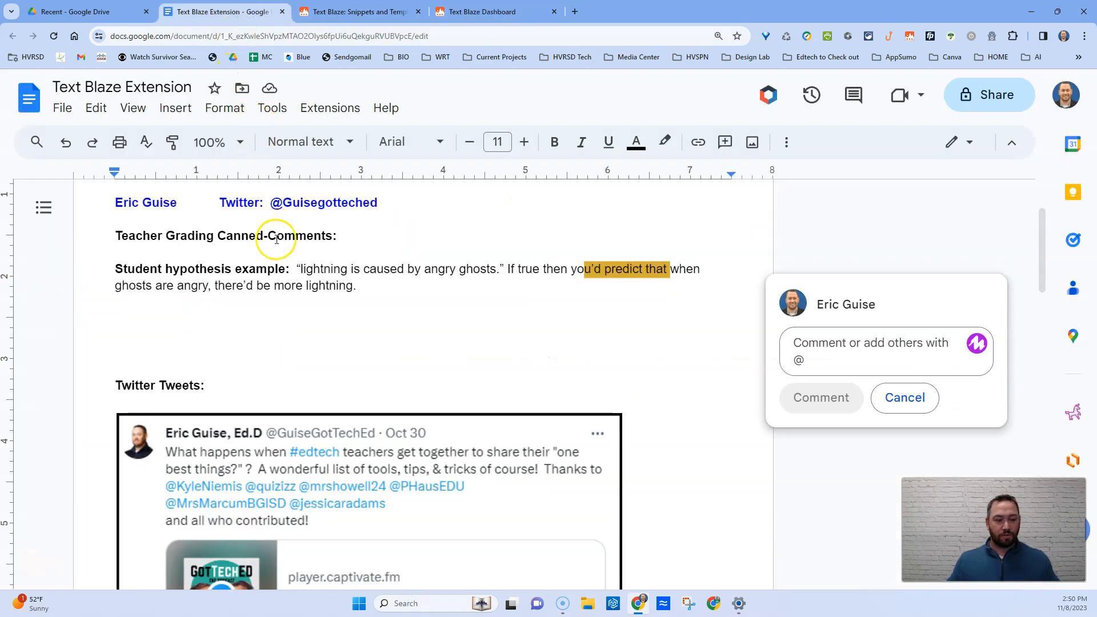
scroll("up", 3)
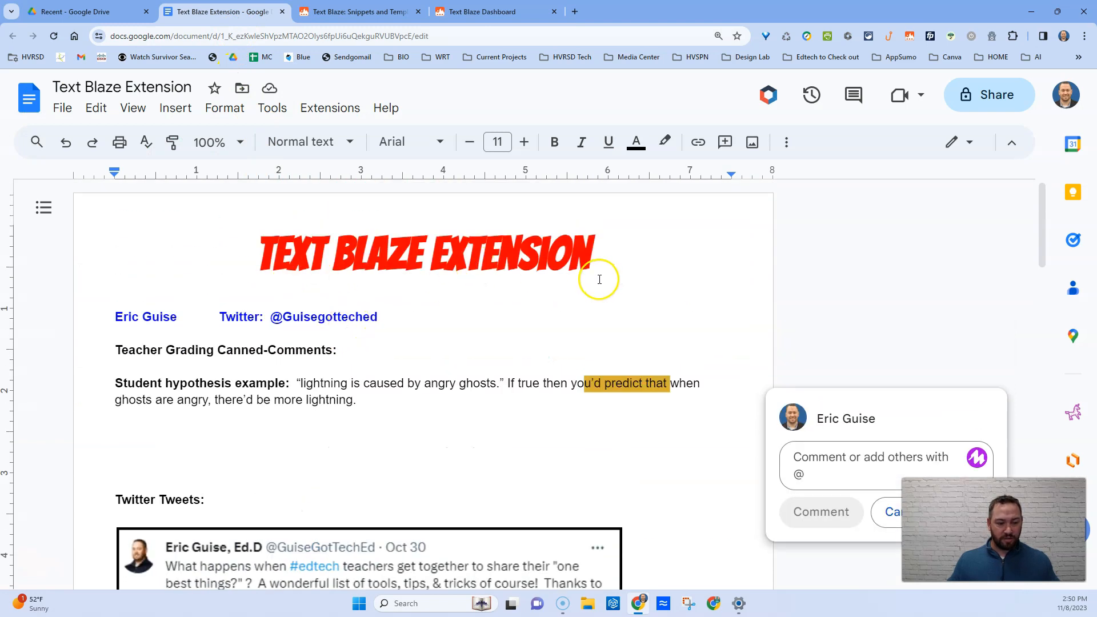
scroll("down", 3)
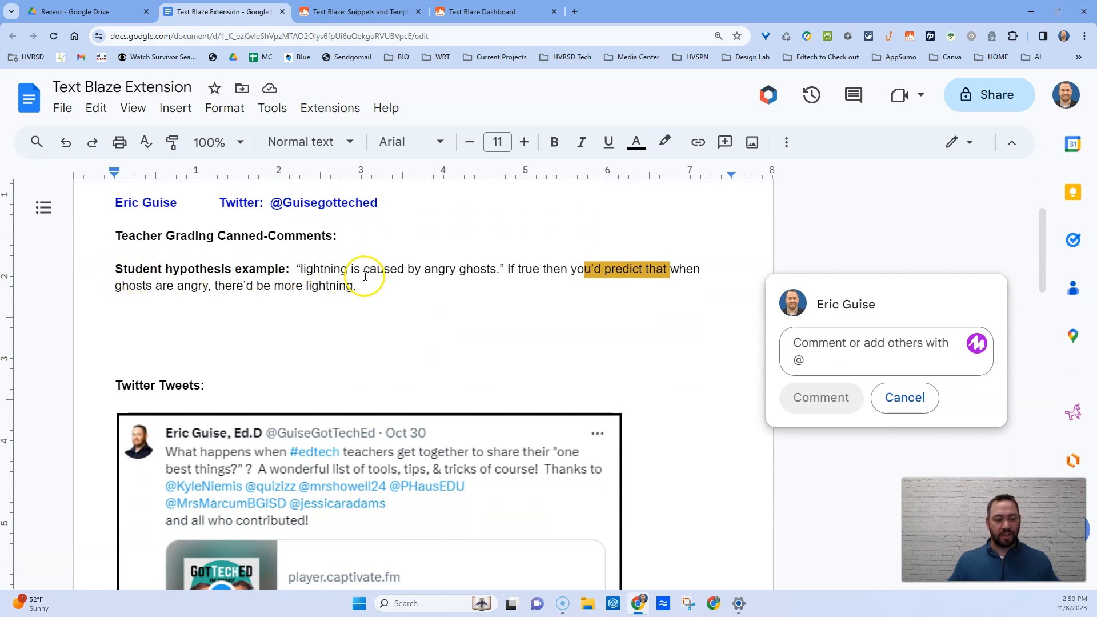
mouse_move(672, 268)
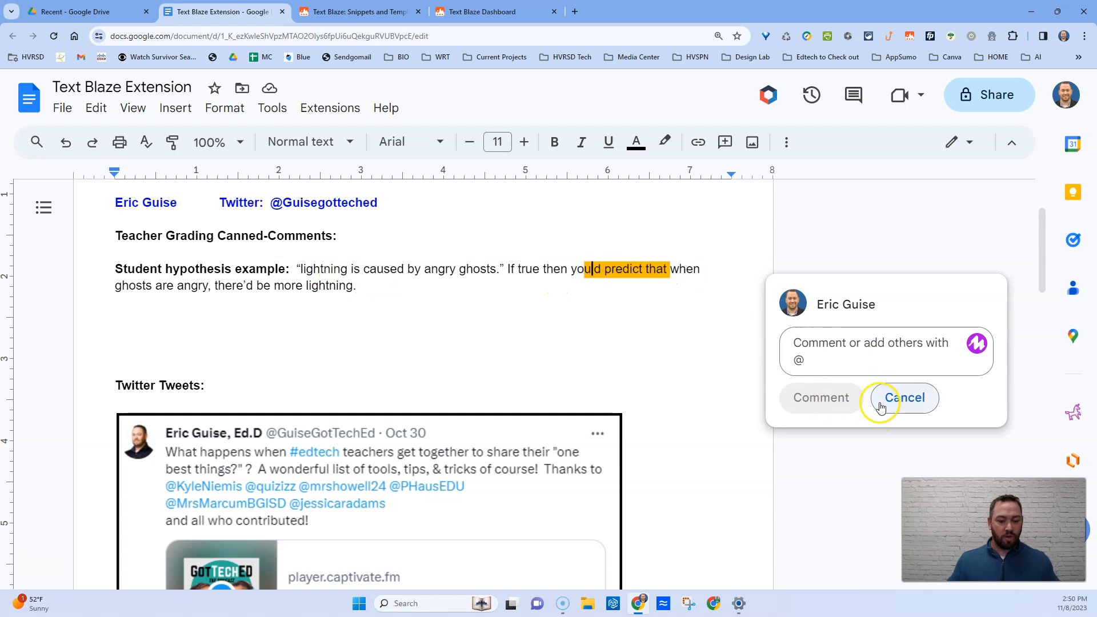
left_click(903, 398)
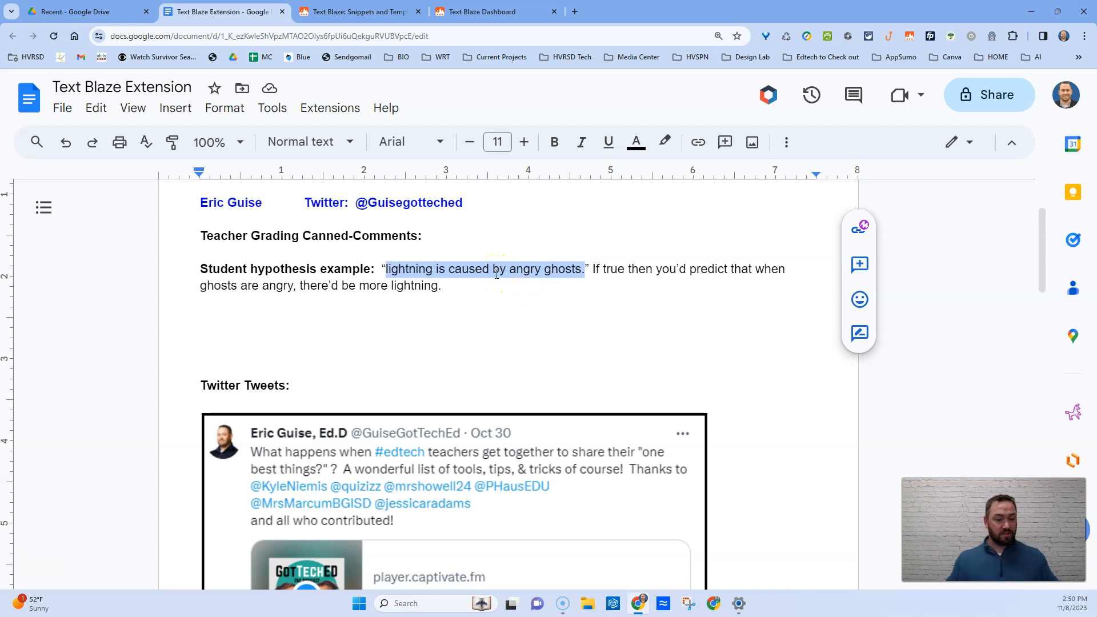
mouse_move(489, 273)
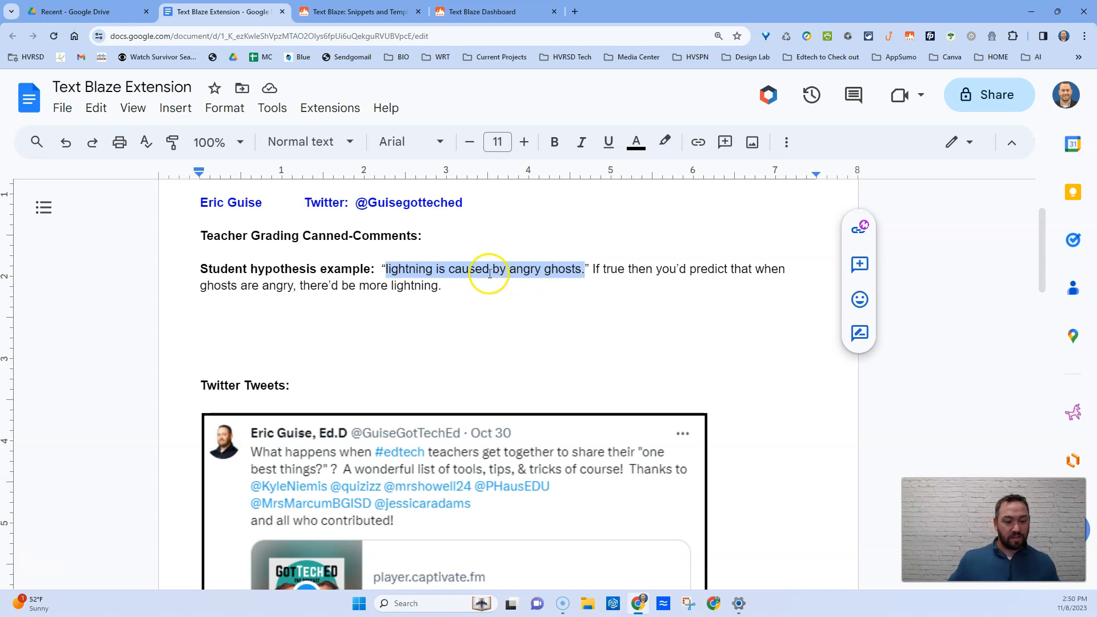
mouse_move(859, 264)
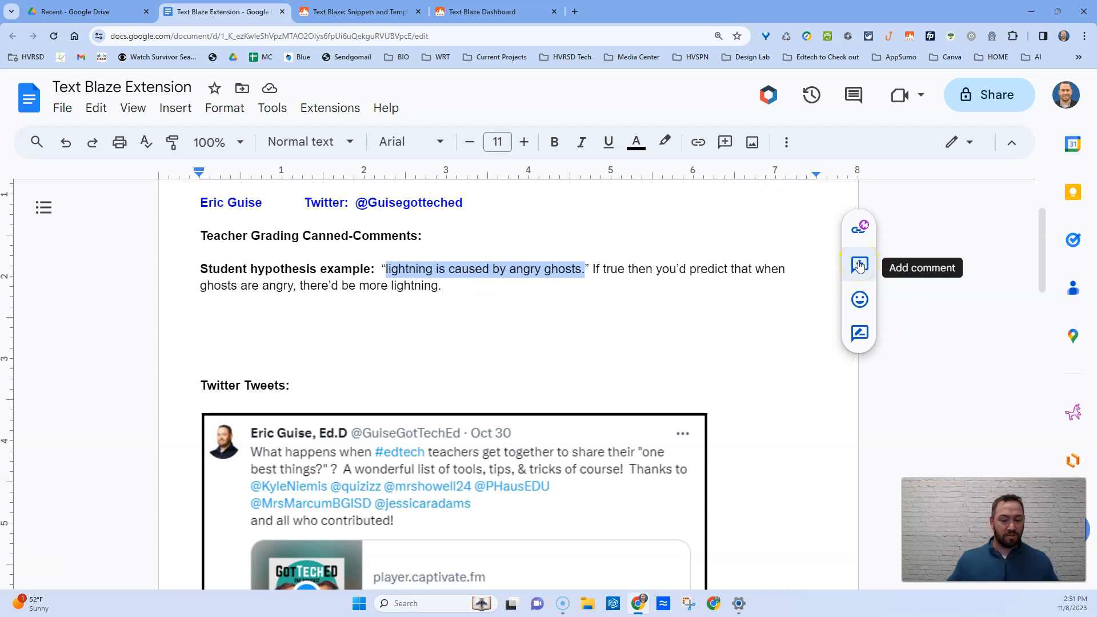
Step: Comment on the ghost-lightning quote using the /hypothesis snippet from the Text Blaze list
left_click(858, 266)
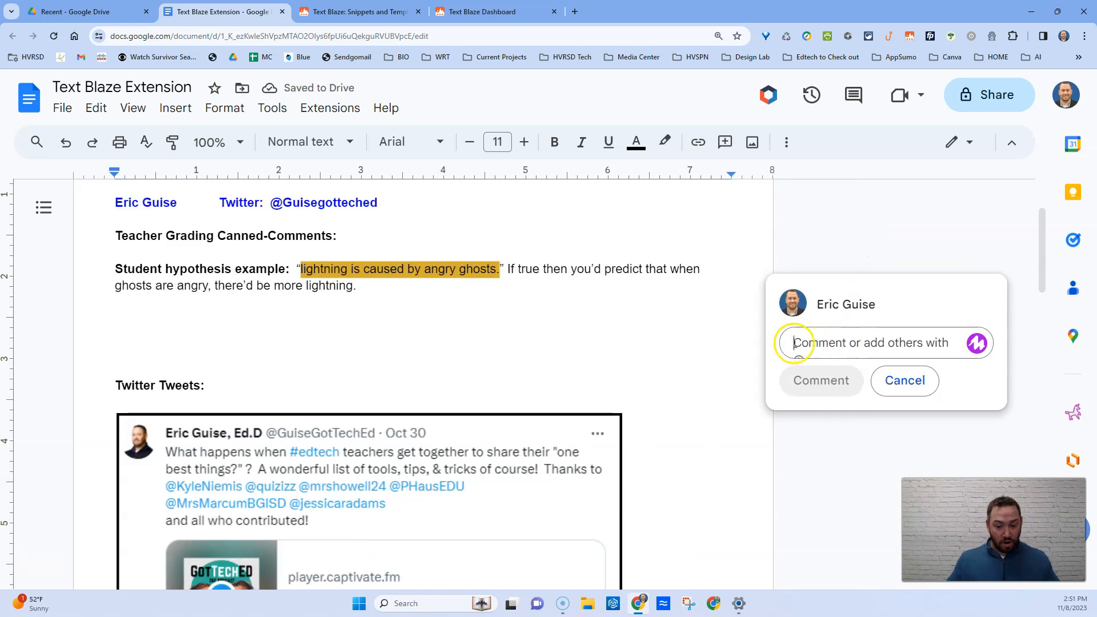
mouse_move(496, 29)
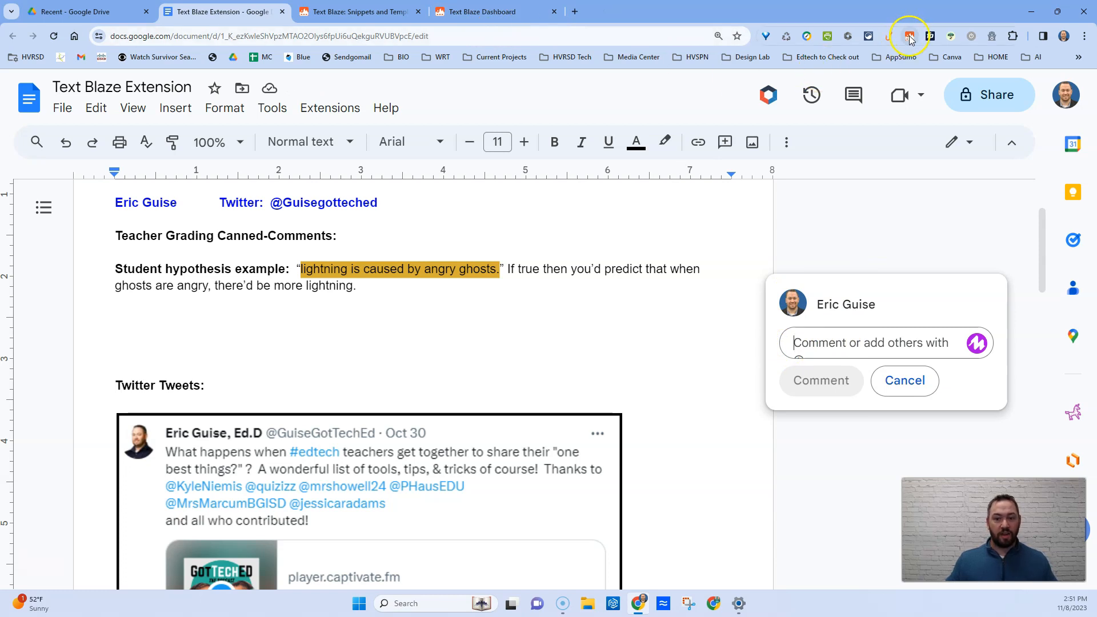
left_click(908, 35)
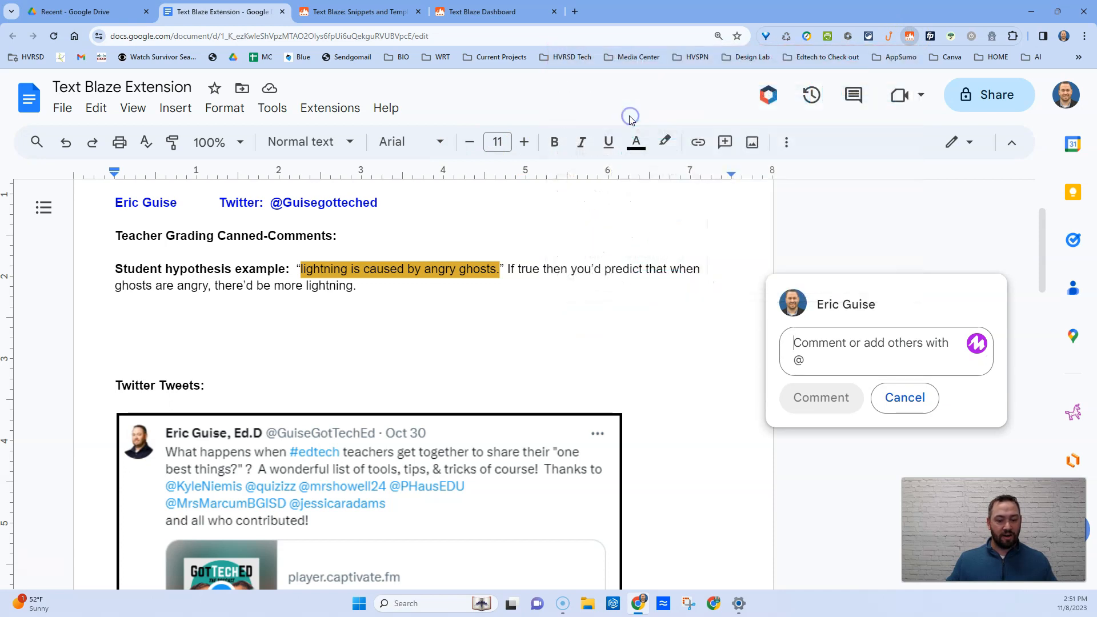
scroll("down", 3)
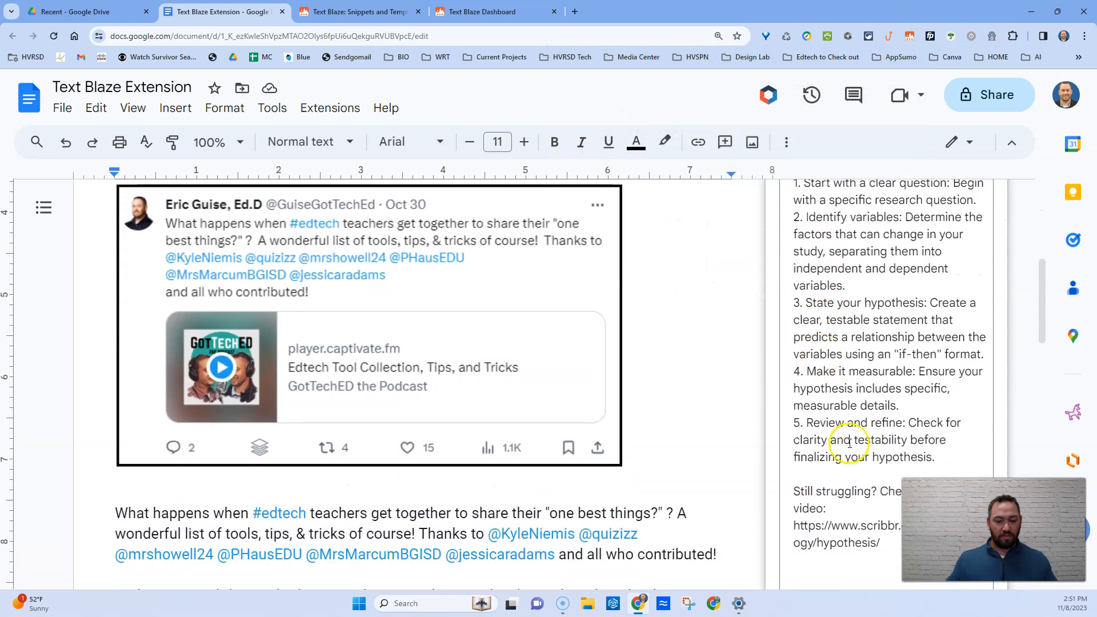
scroll("down", 3)
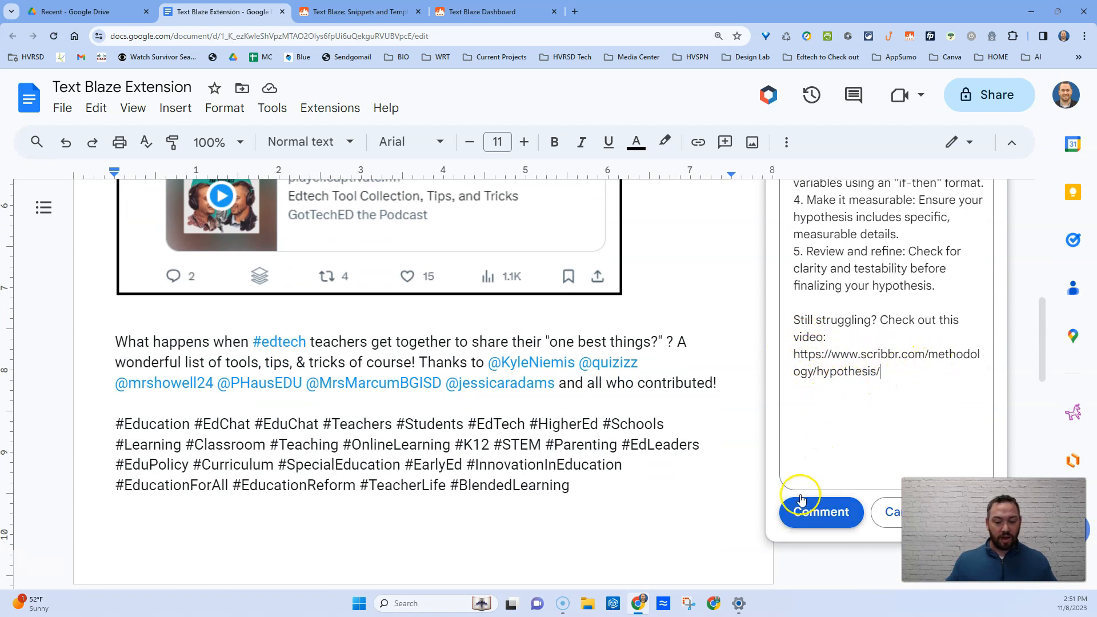
Step: Post the hypothesis feedback comment on the ghost-lightning quote
left_click(820, 511)
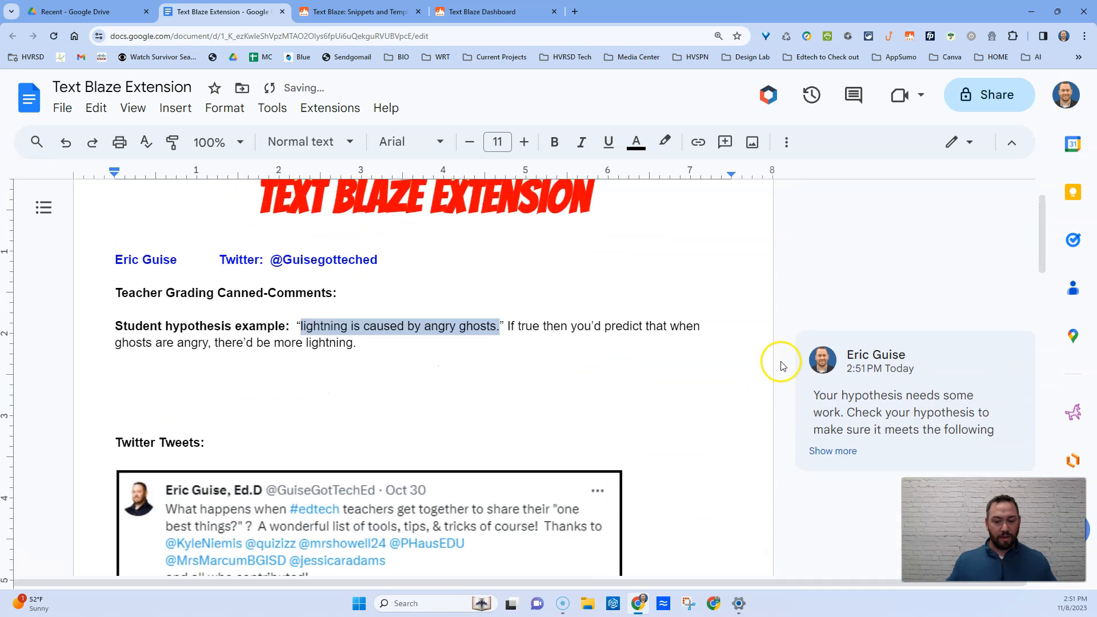
mouse_move(329, 387)
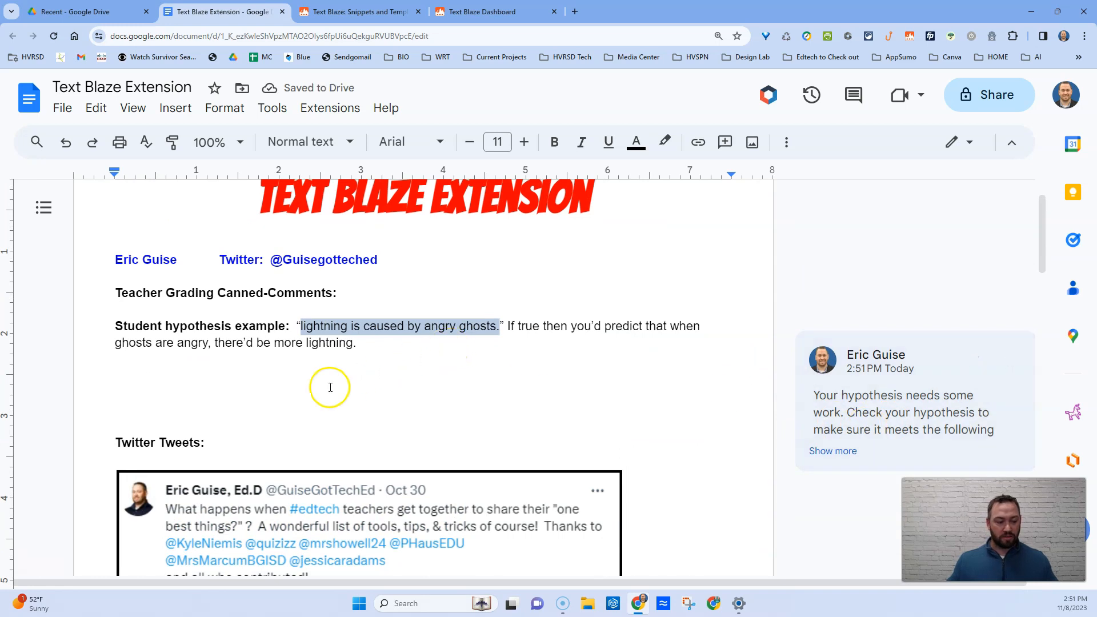
Step: Replace the tweet's hashtag paragraph with the /edhashtags education hashtags snippet
scroll("down", 3)
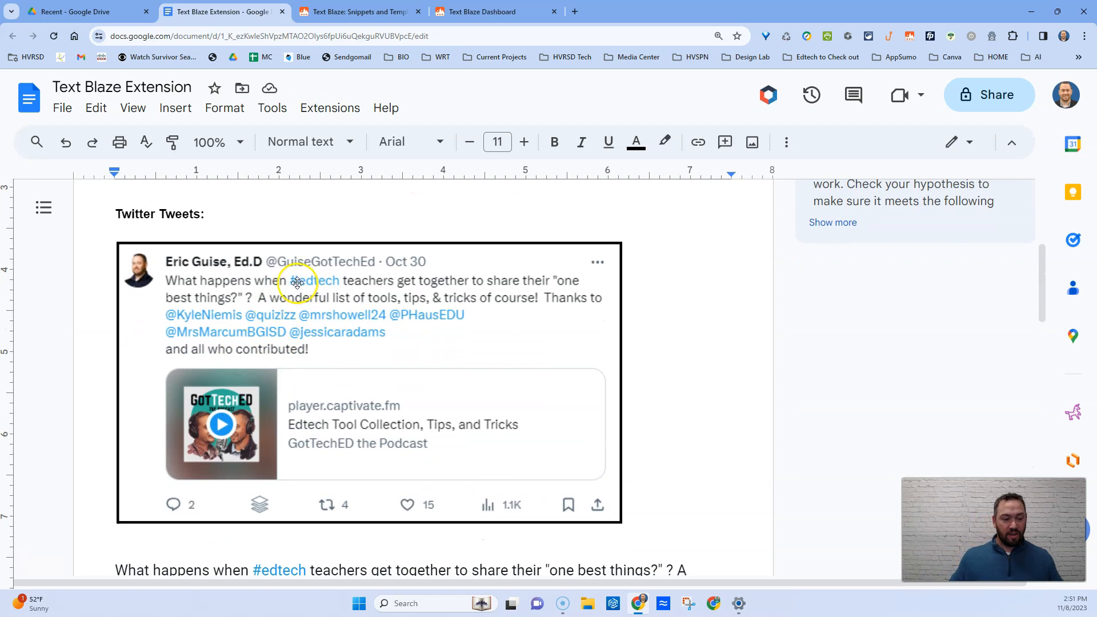
mouse_move(304, 332)
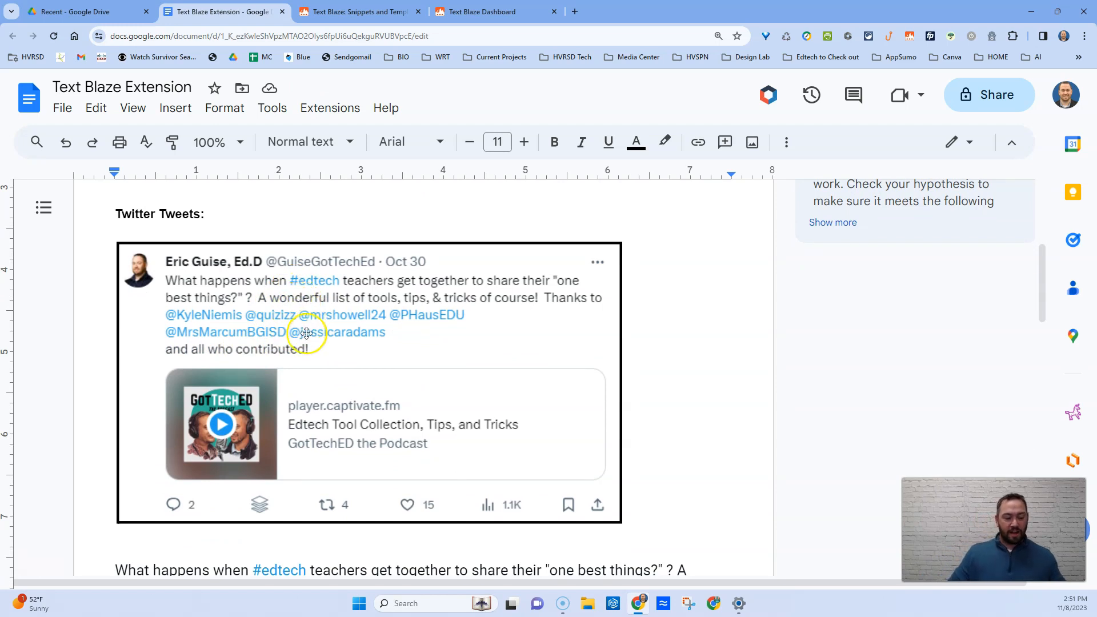
scroll("down", 3)
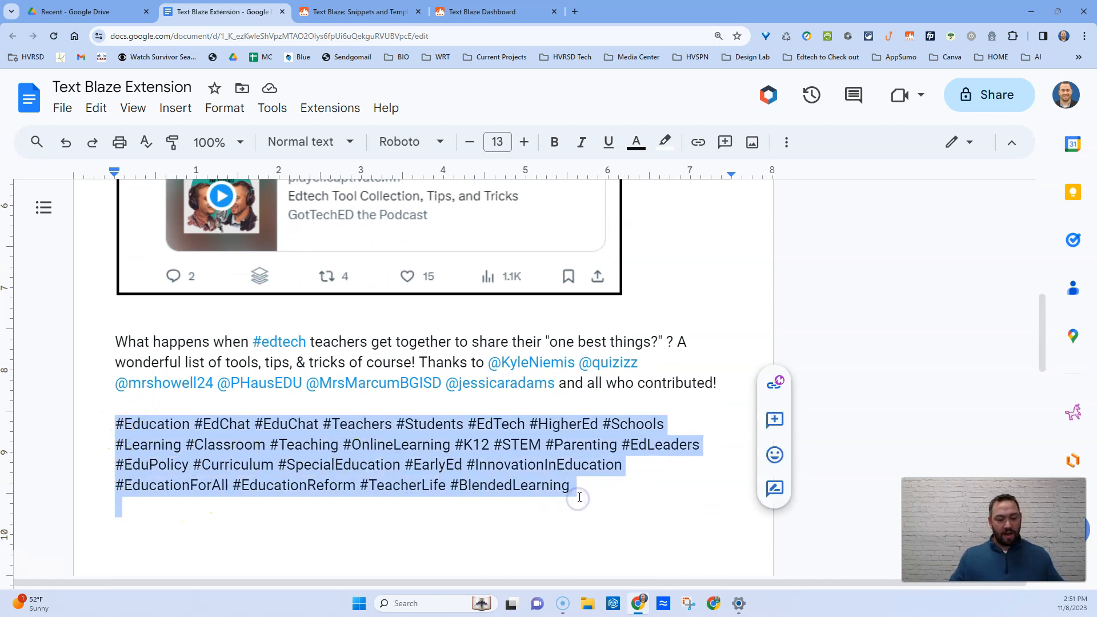
key("Delete")
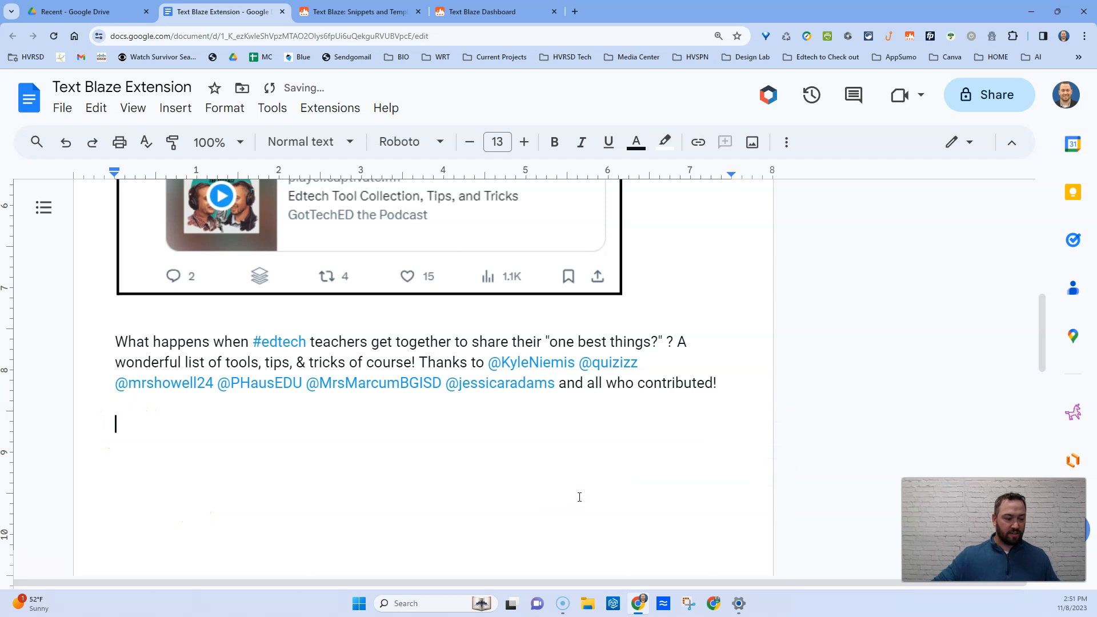
mouse_move(385, 108)
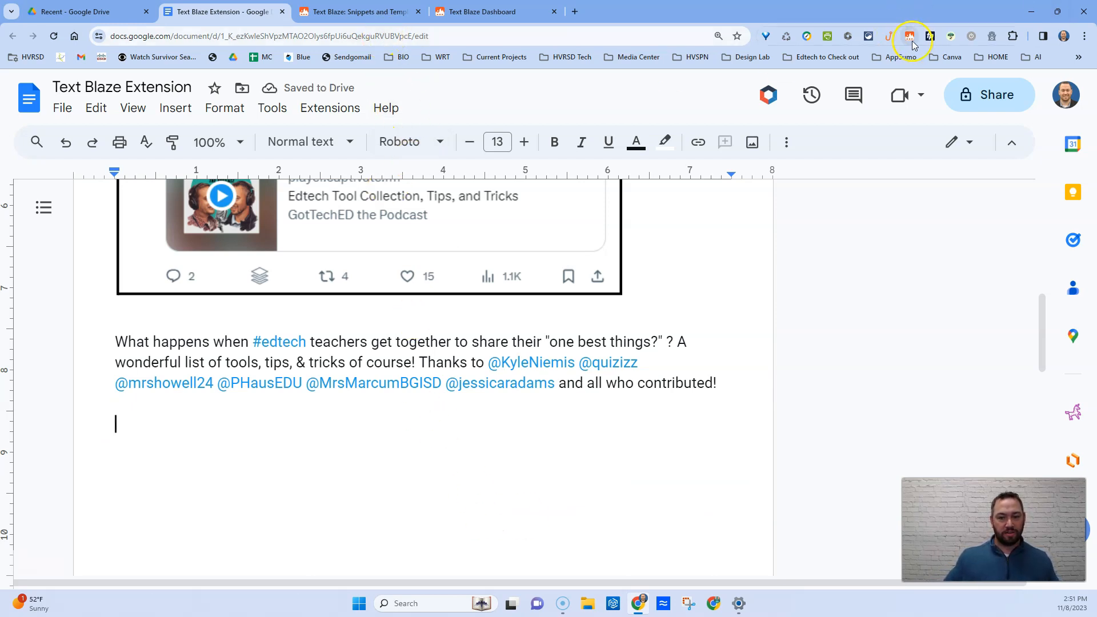
mouse_move(909, 37)
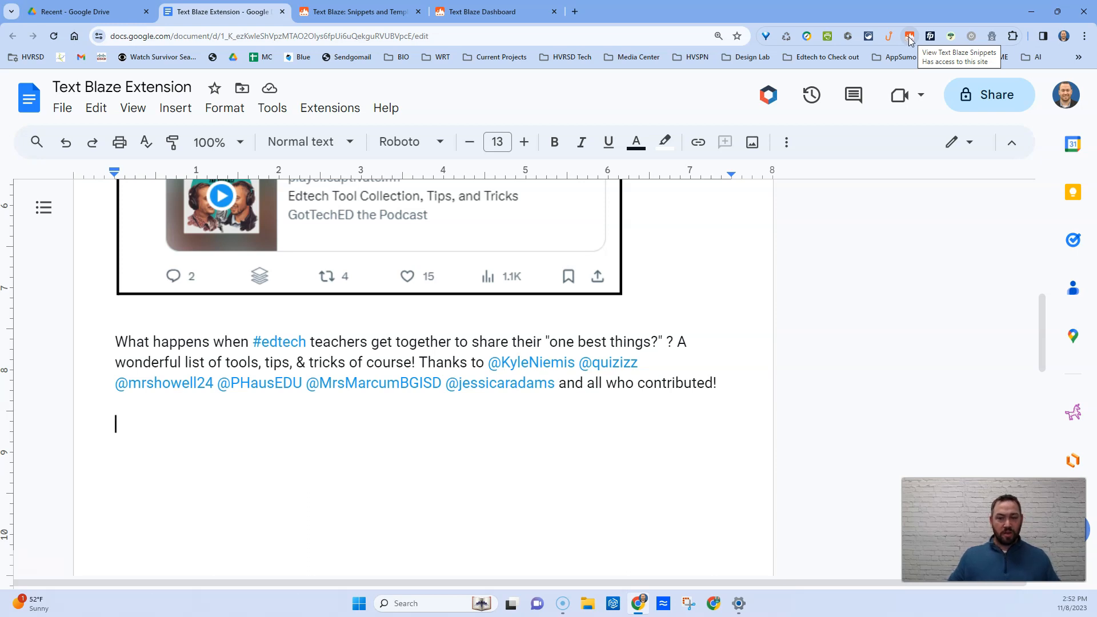
left_click(908, 36)
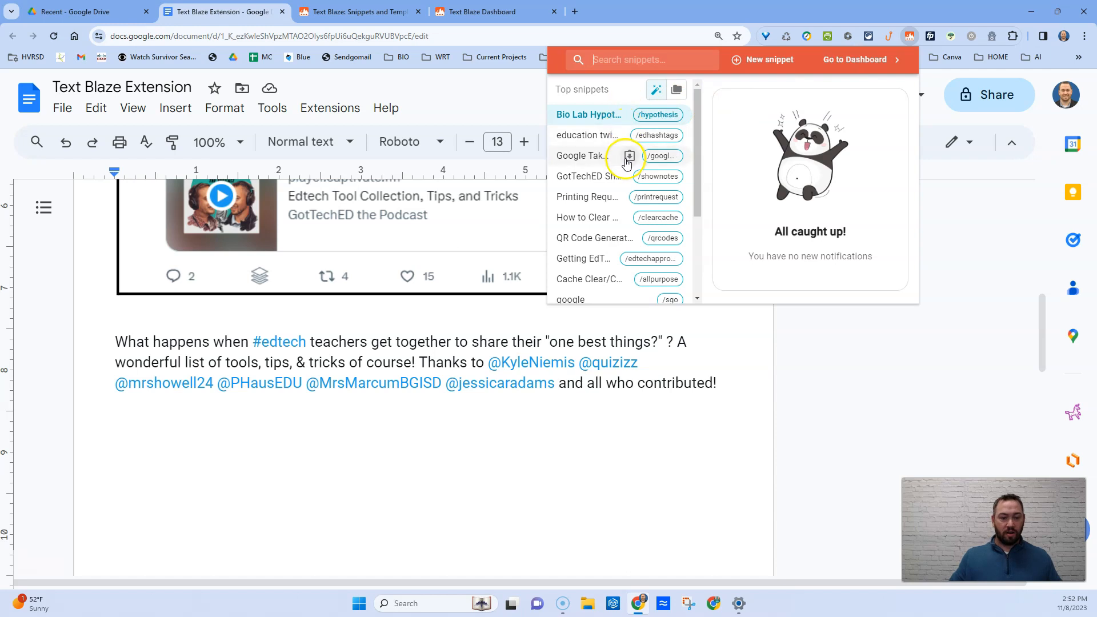
mouse_move(647, 156)
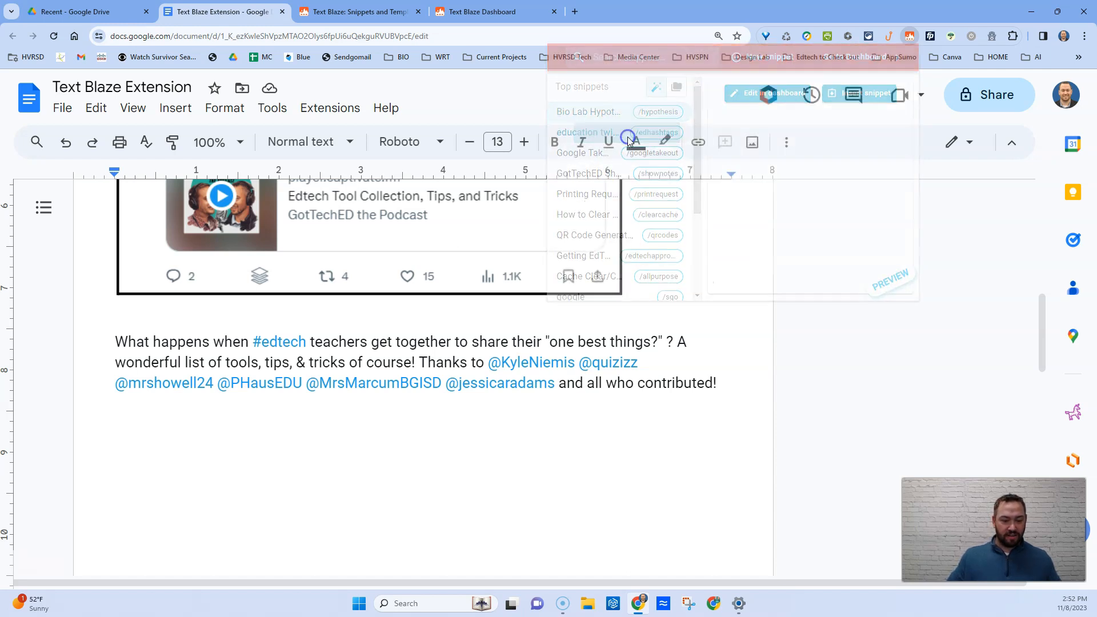
left_click(657, 132)
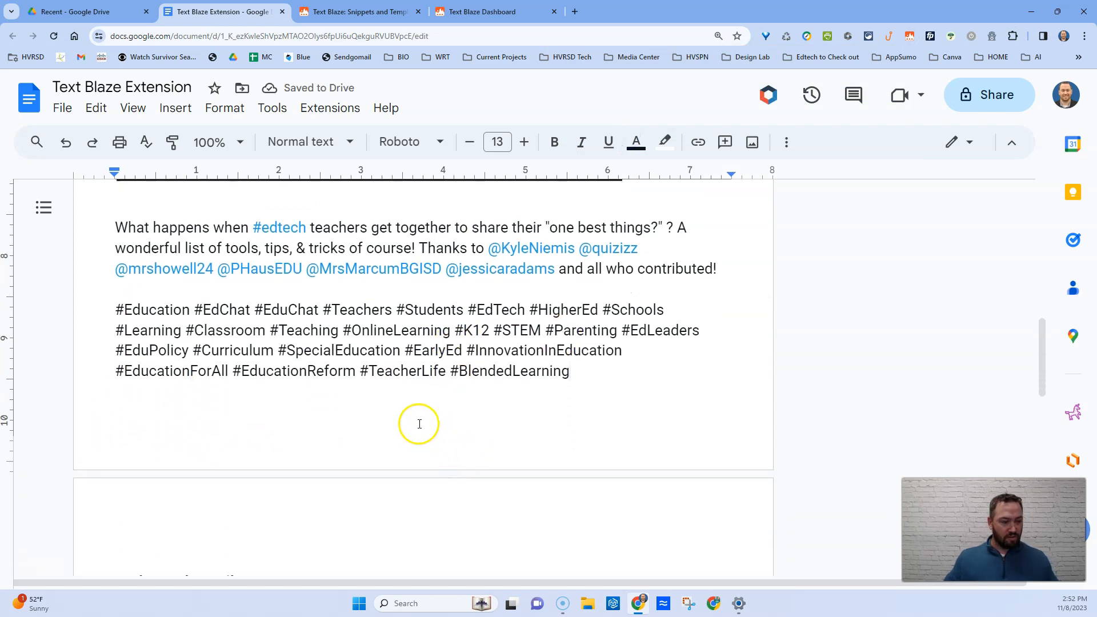
Step: Below 'Thanks,' type the /googletakeout shortcut to expand the Google Takeout reply
scroll("down", 3)
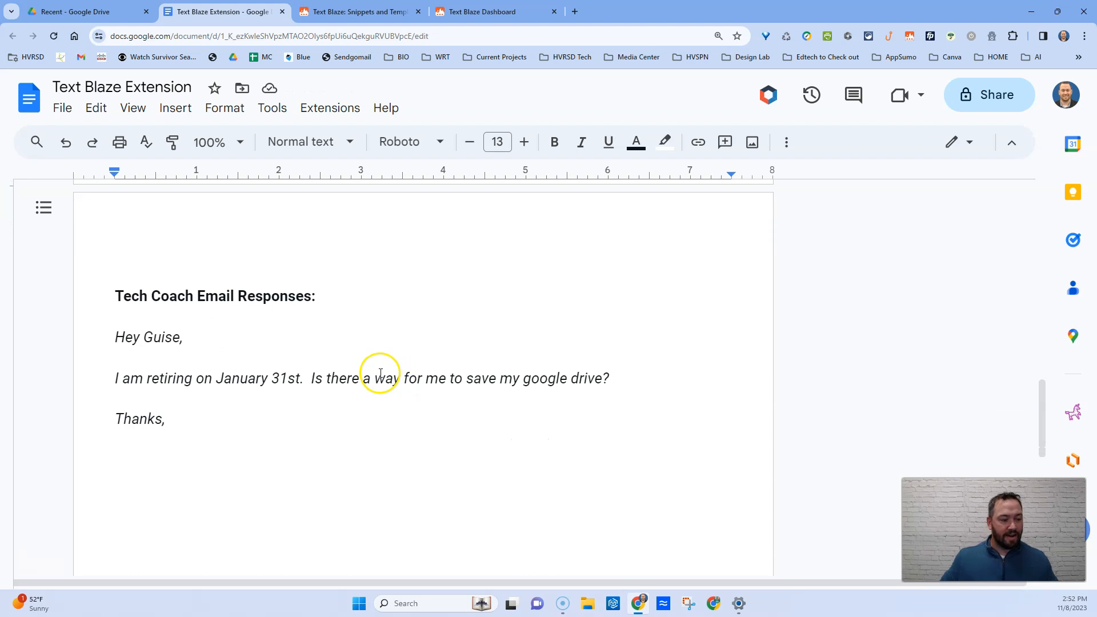
mouse_move(217, 333)
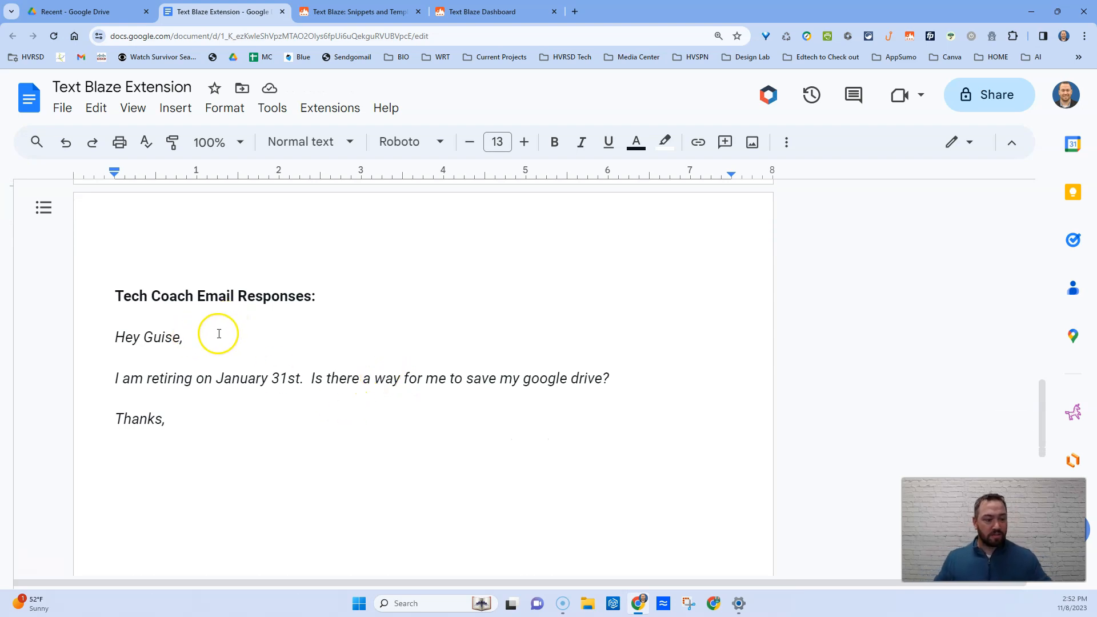
mouse_move(106, 327)
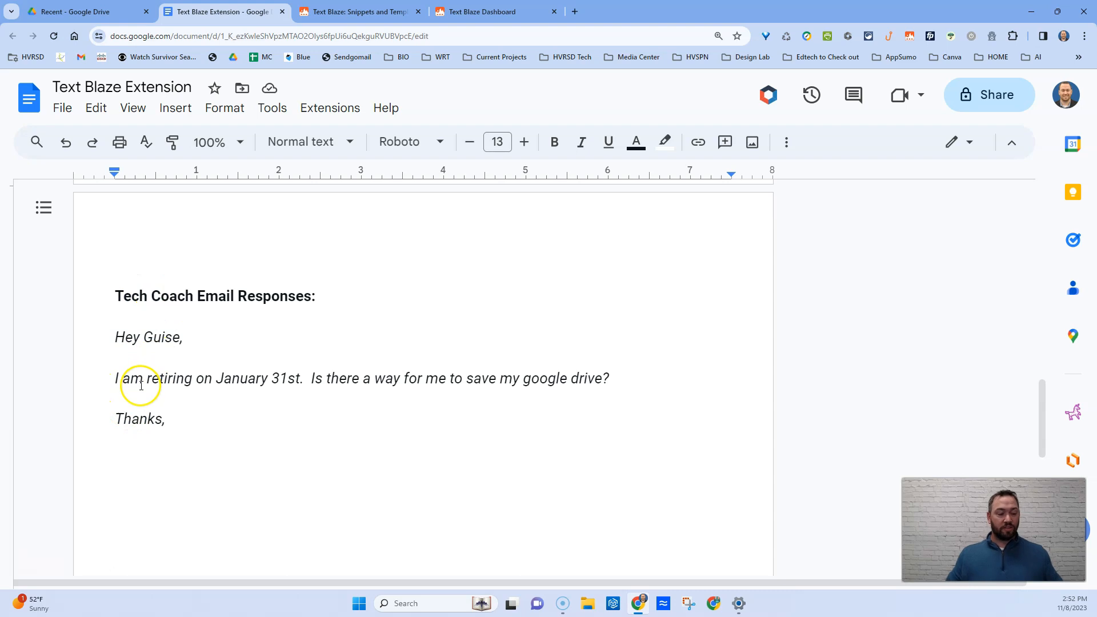
left_click(115, 448)
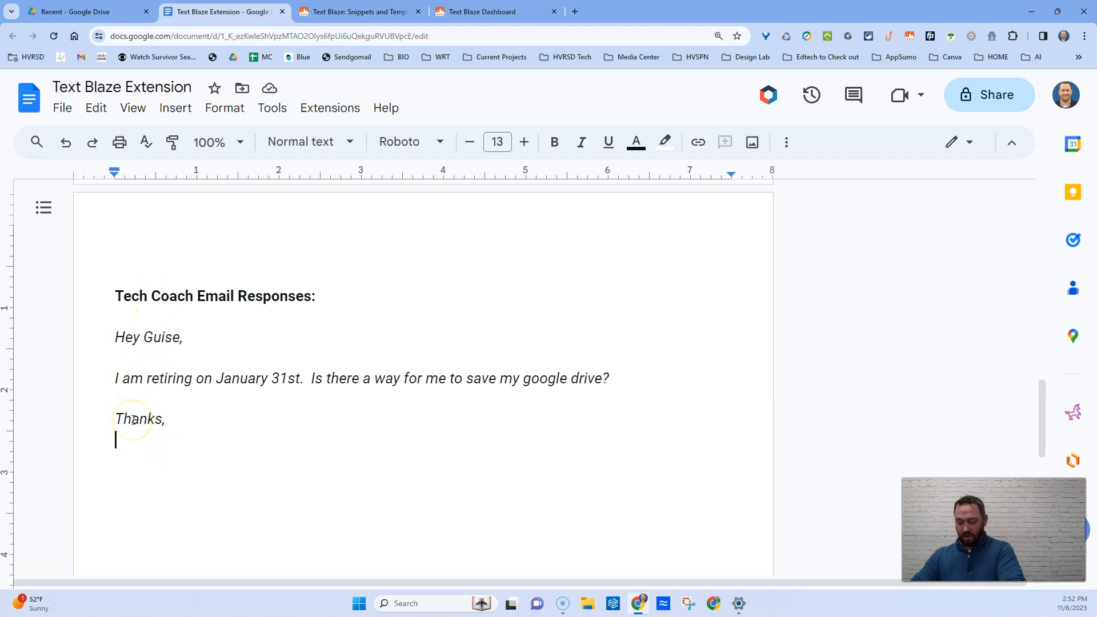
type("/googl")
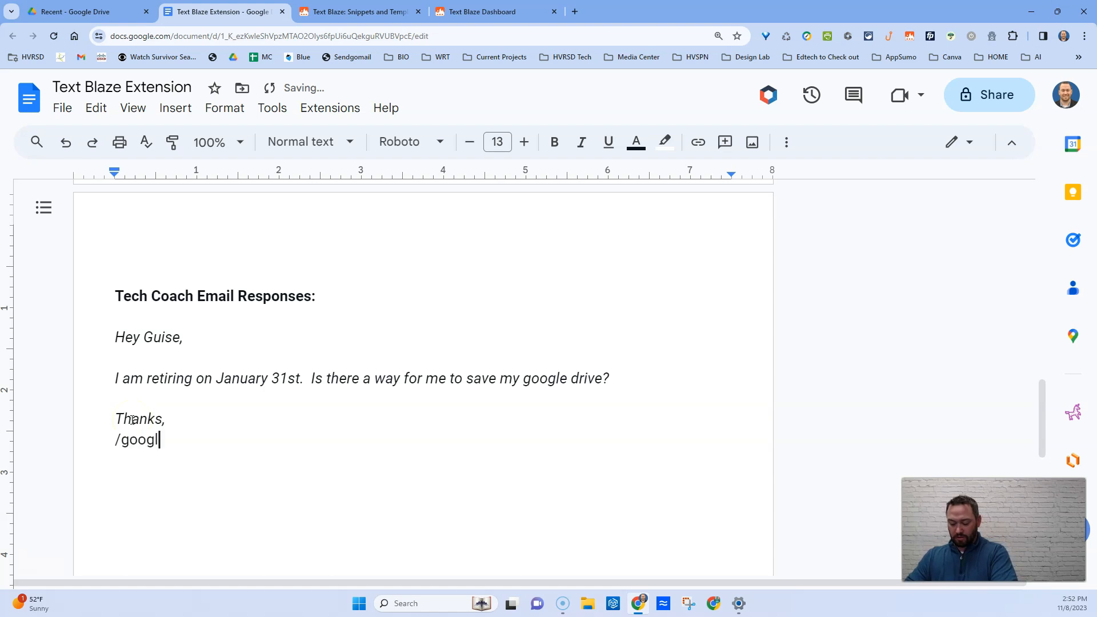
key("Backspace")
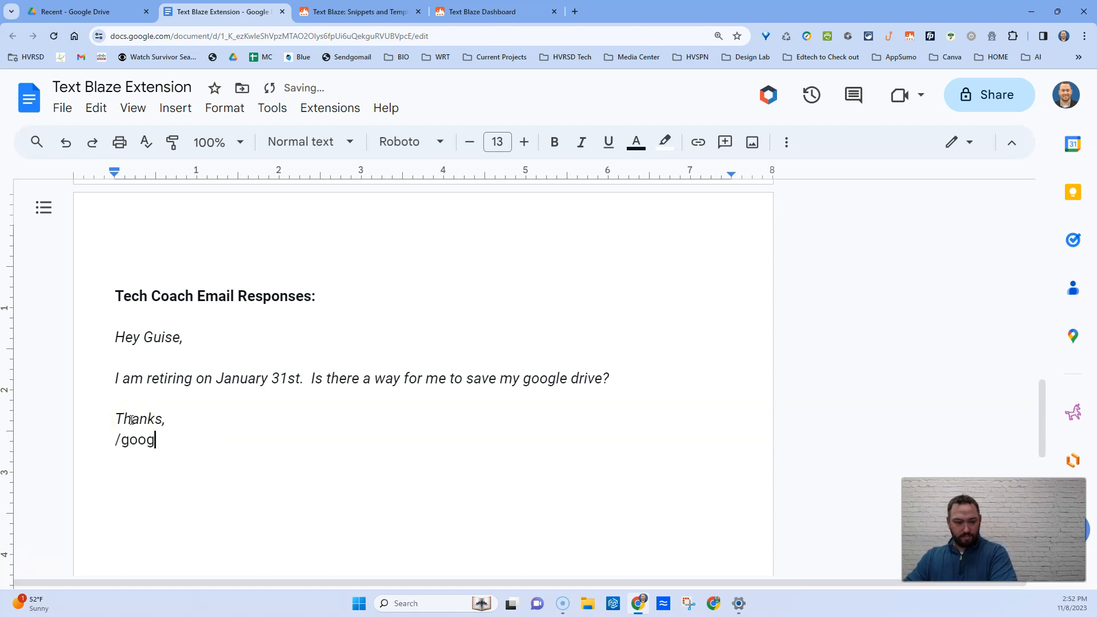
type("goog")
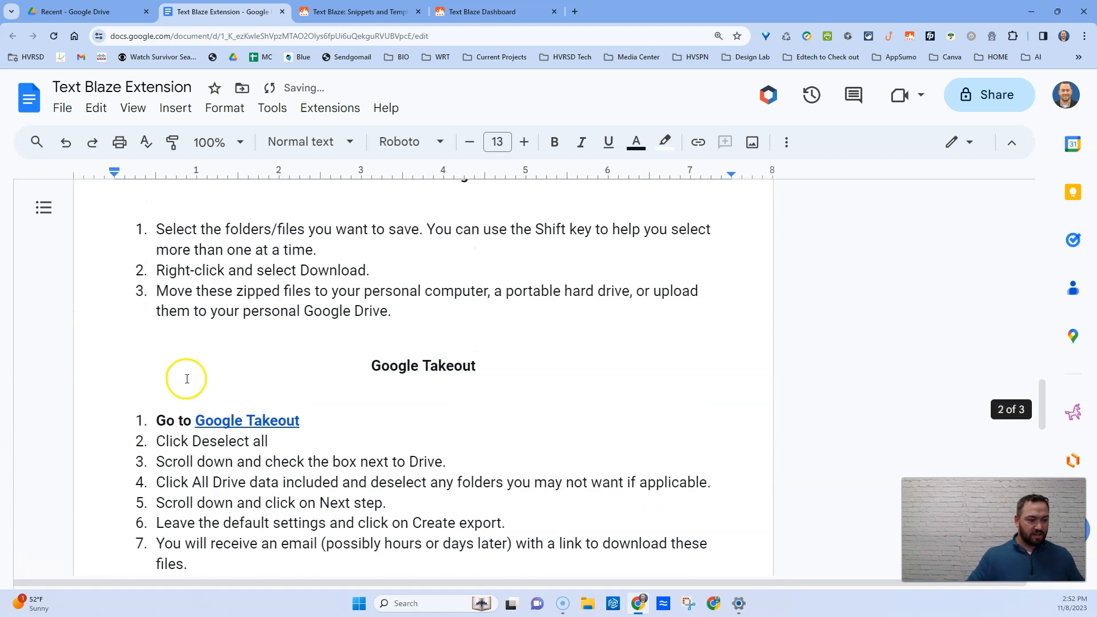
scroll("down", 3)
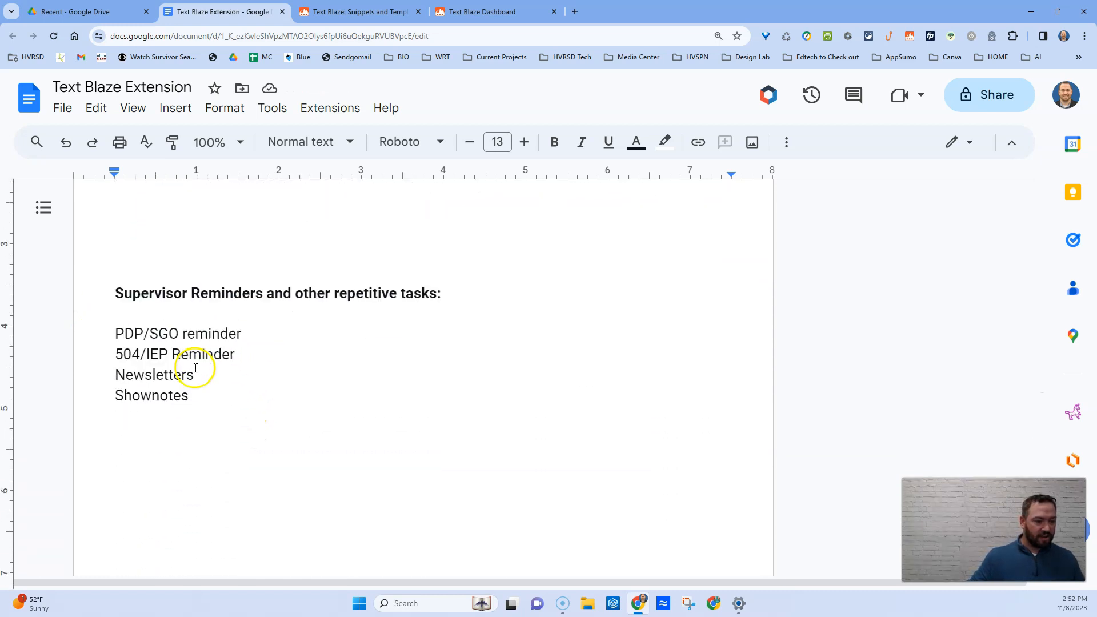
scroll("up", 3)
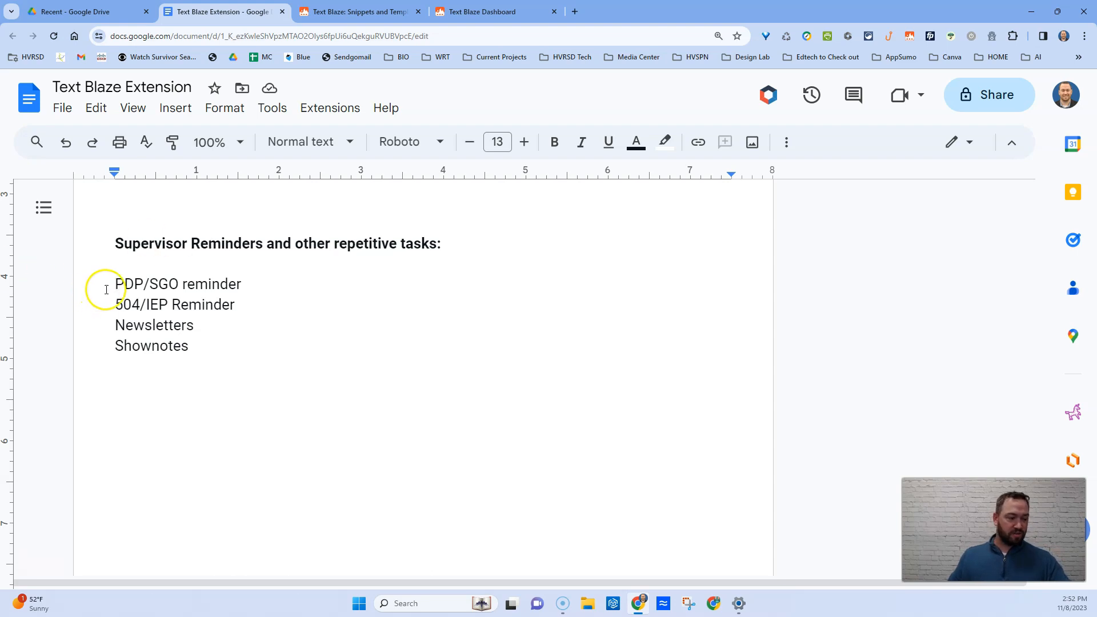
mouse_move(253, 283)
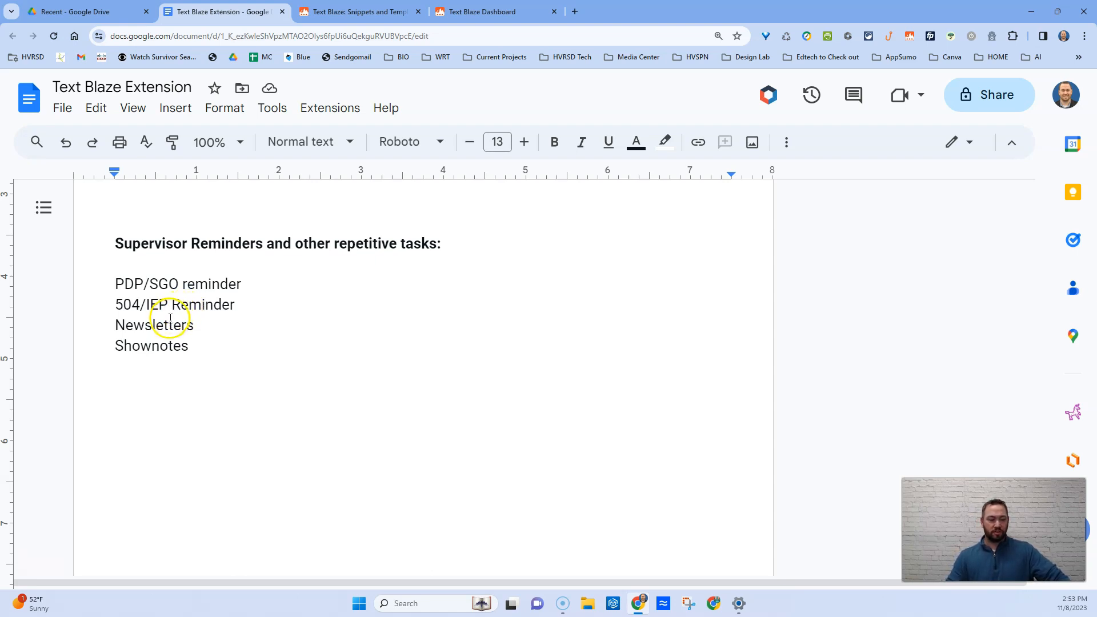
mouse_move(311, 348)
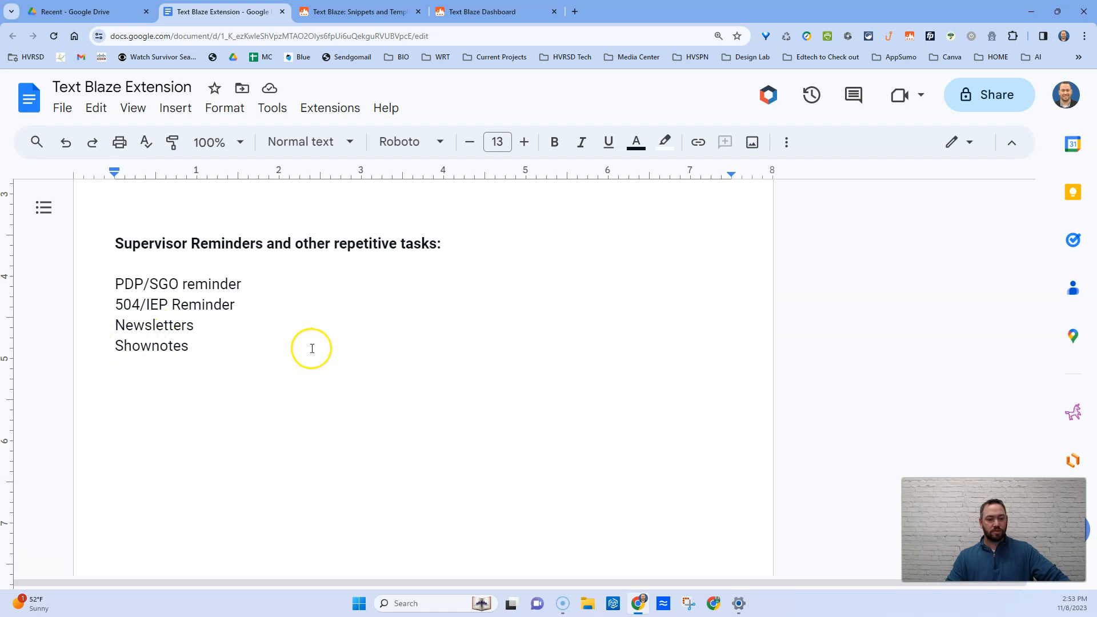
scroll("up", 3)
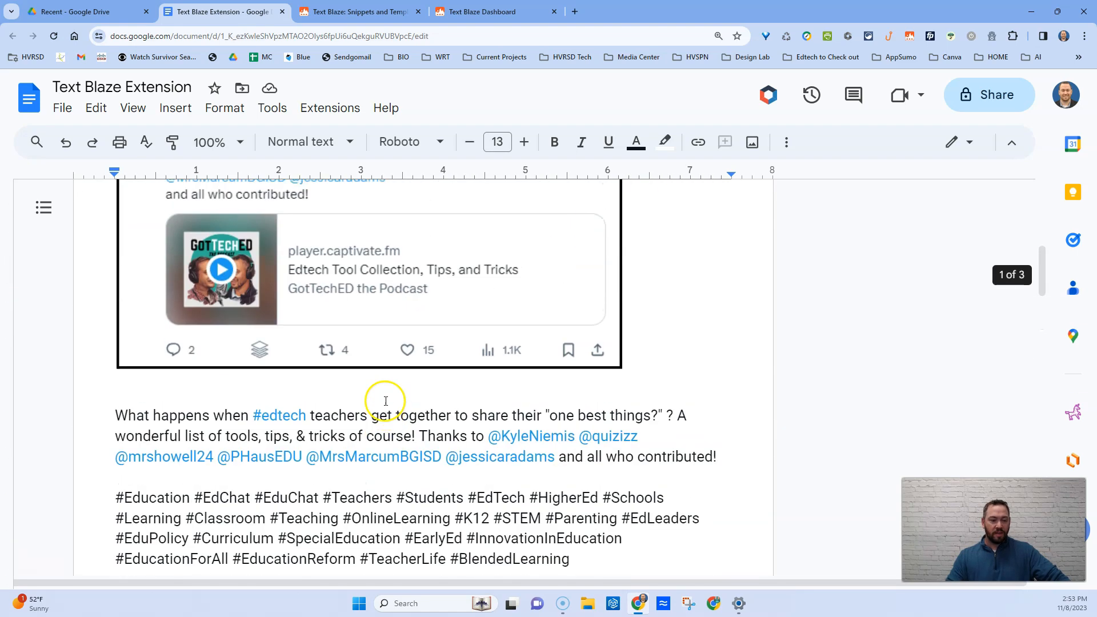
scroll("up", 3)
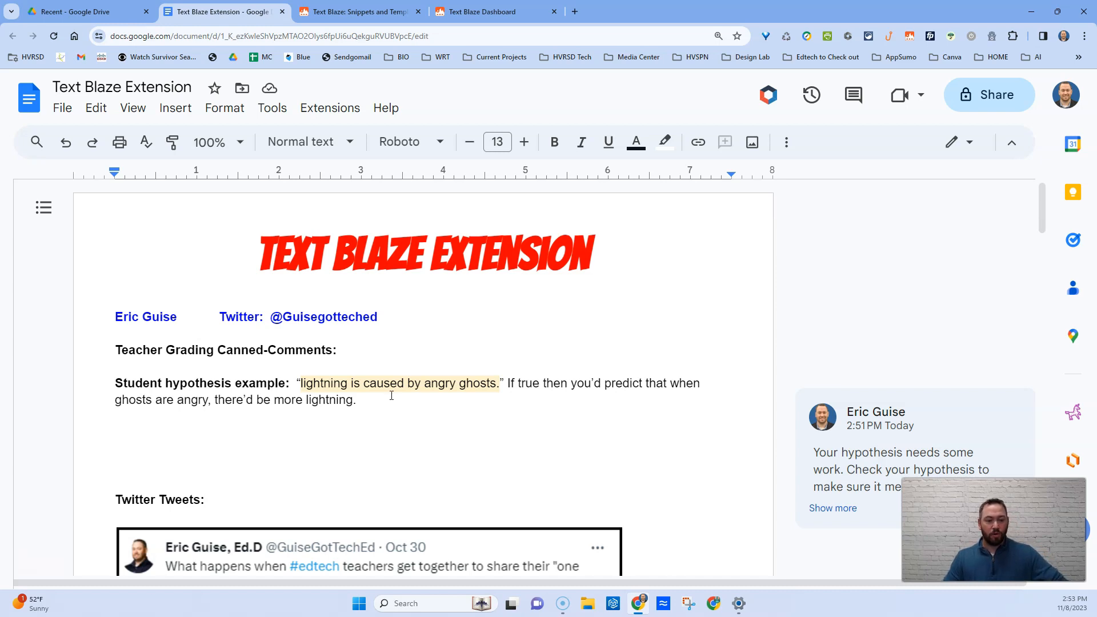
mouse_move(262, 263)
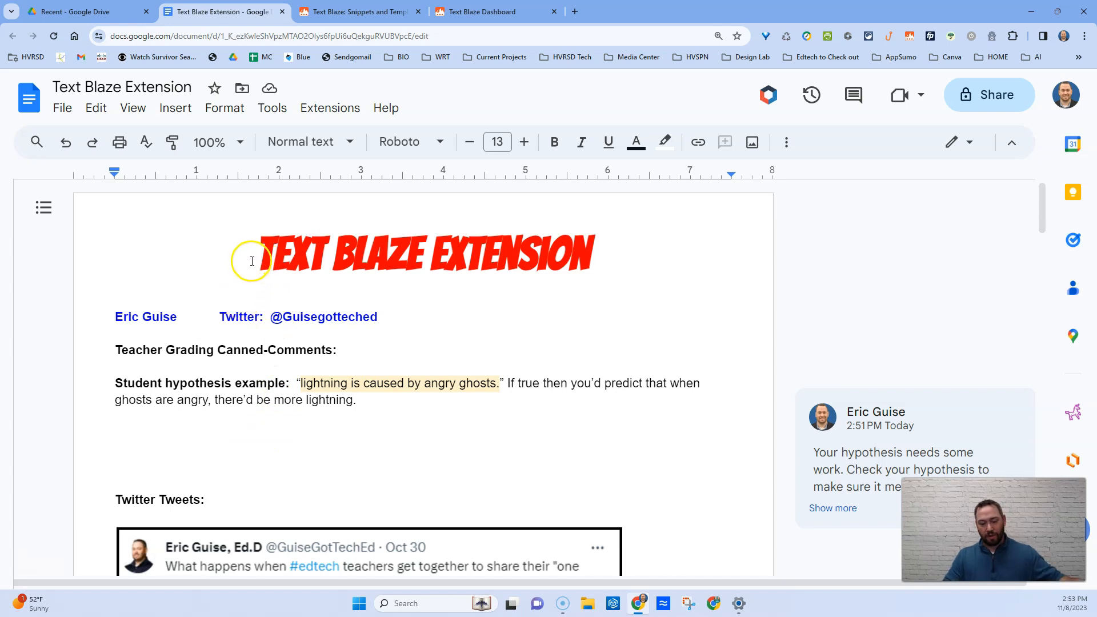
mouse_move(269, 273)
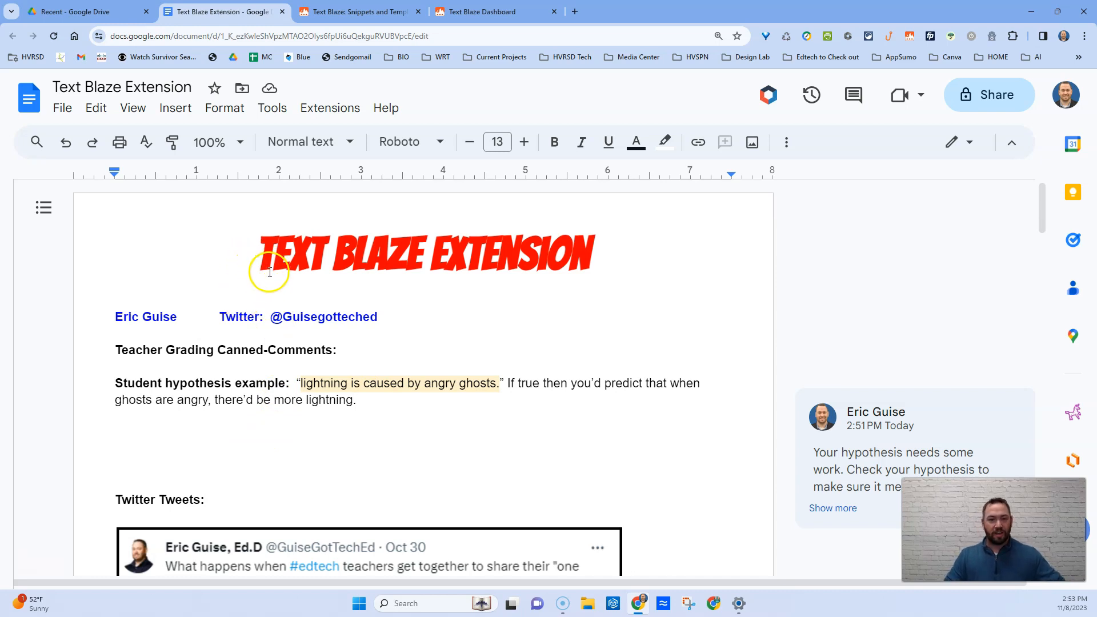
mouse_move(286, 281)
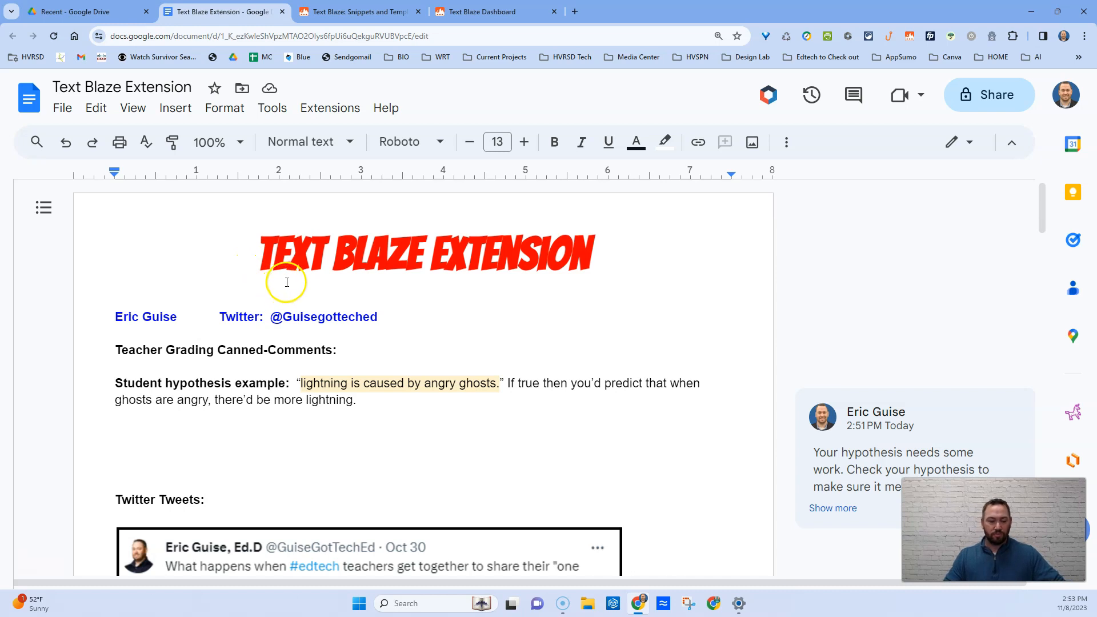
mouse_move(285, 265)
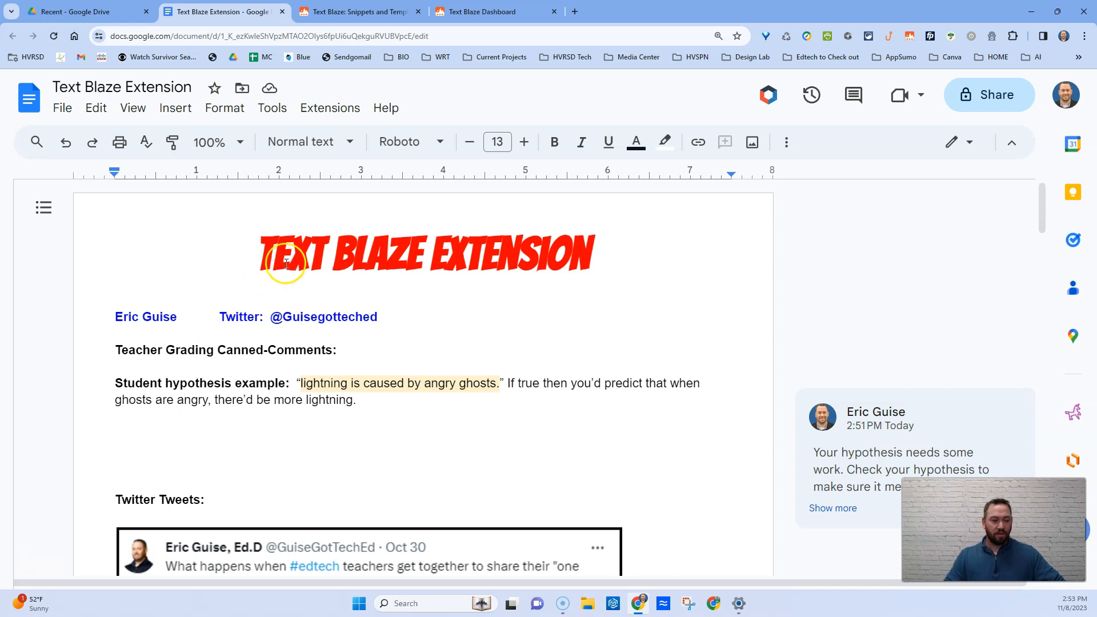